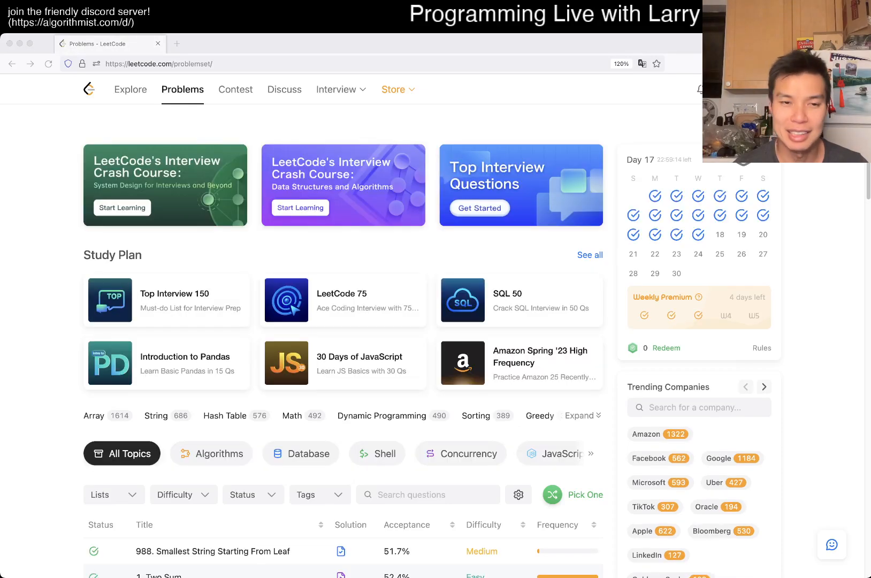
# Scroll the problem list and filter it to Algorithms problems by solved status.
pyautogui.scroll(-3)
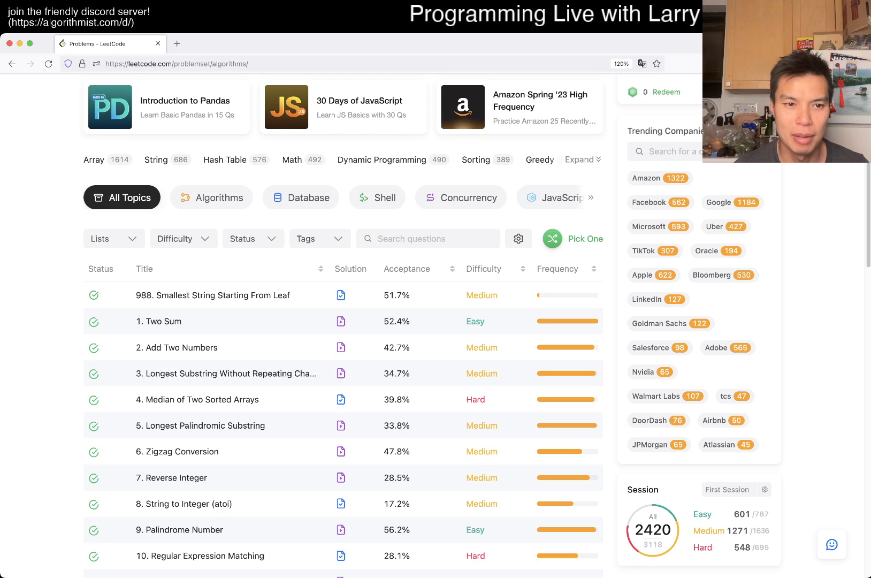
pyautogui.click(252, 238)
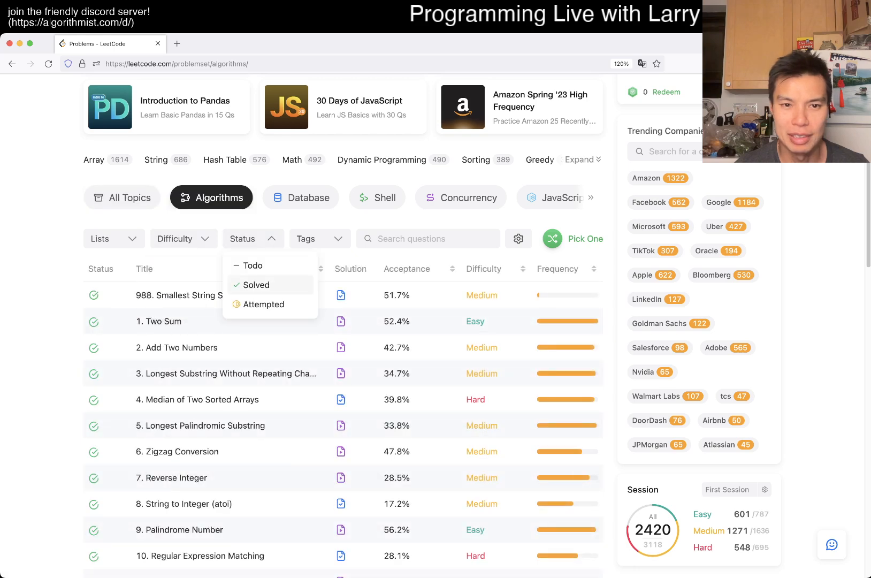
pyautogui.click(254, 265)
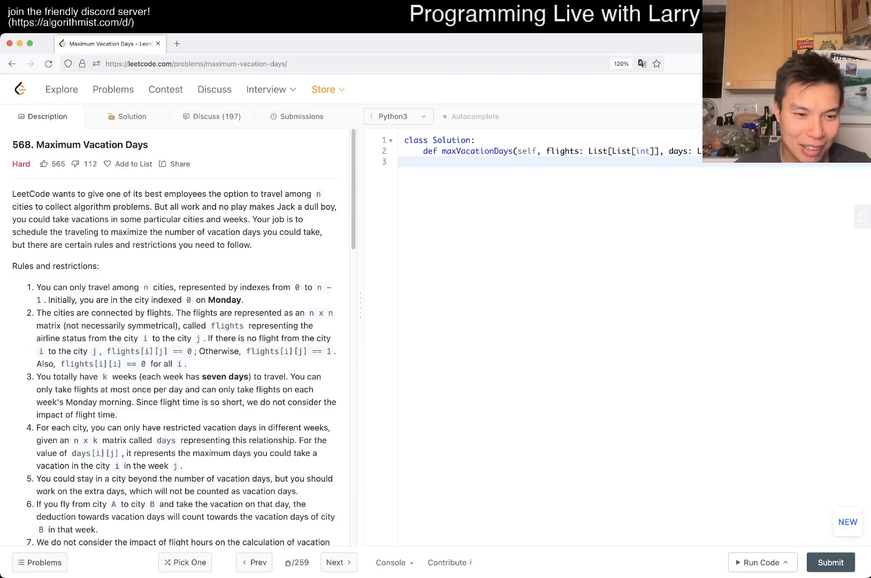
pyautogui.scroll(-3)
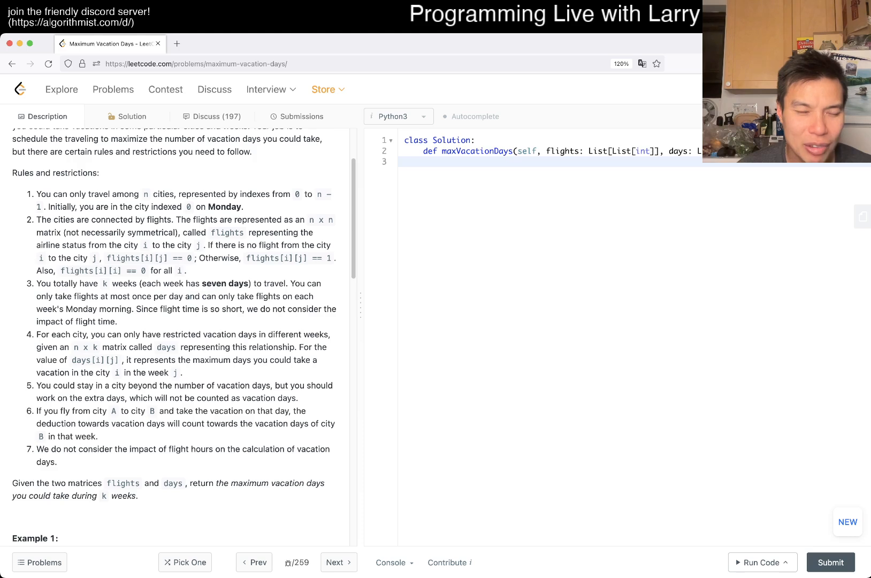
pyautogui.scroll(-3)
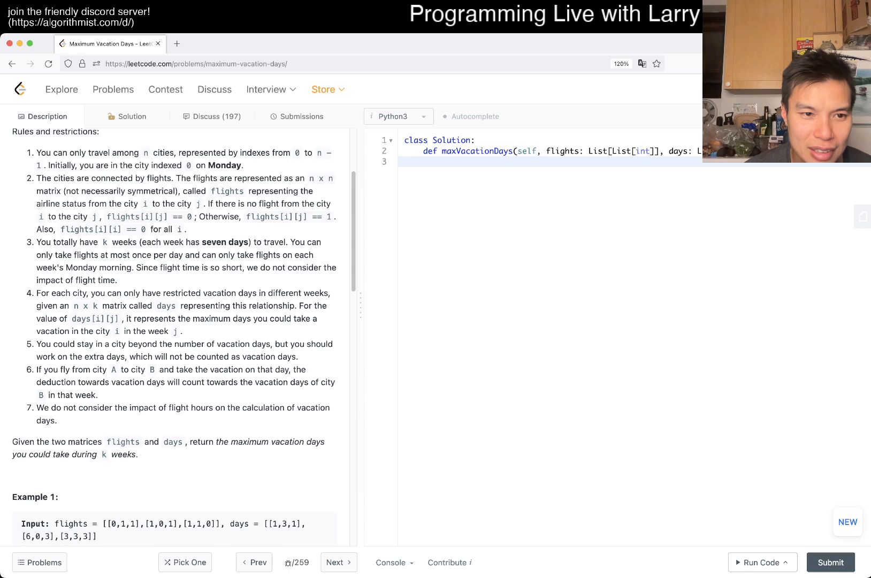
pyautogui.moveTo(36, 331); pyautogui.dragTo(182, 331)
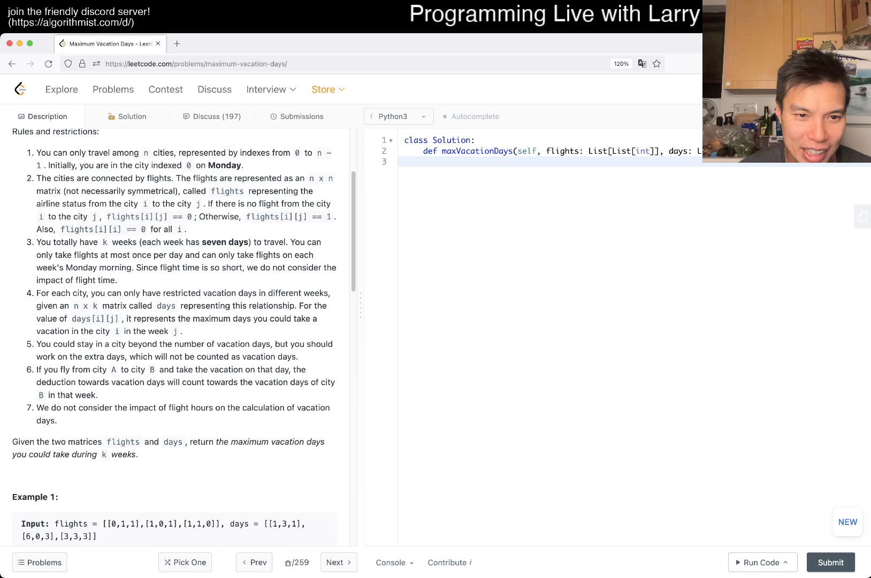
pyautogui.moveTo(63, 343); pyautogui.dragTo(299, 357)
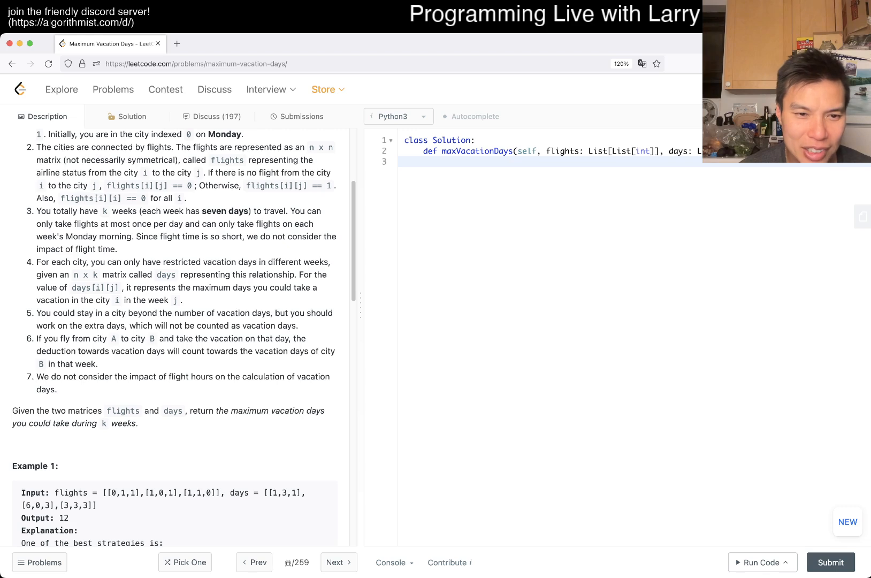
pyautogui.moveTo(76, 351); pyautogui.dragTo(99, 364)
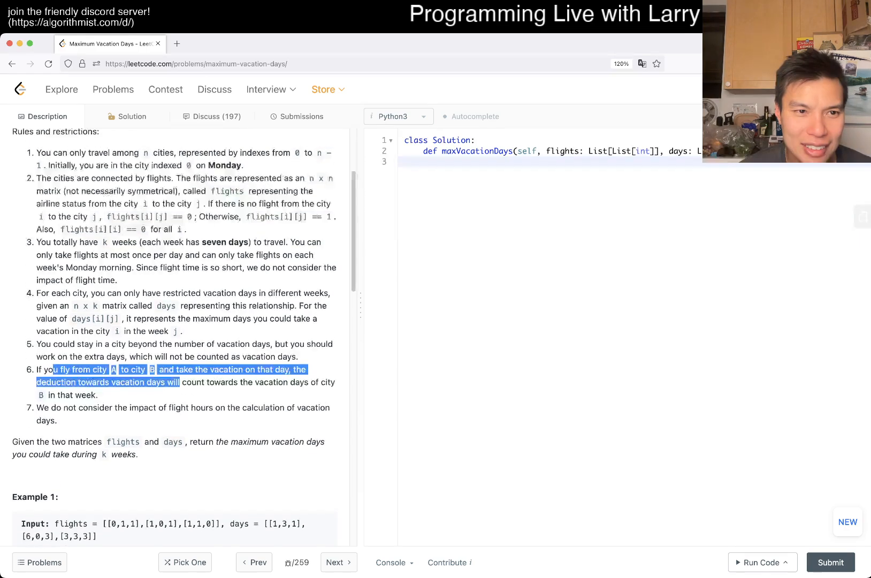
pyautogui.scroll(-3)
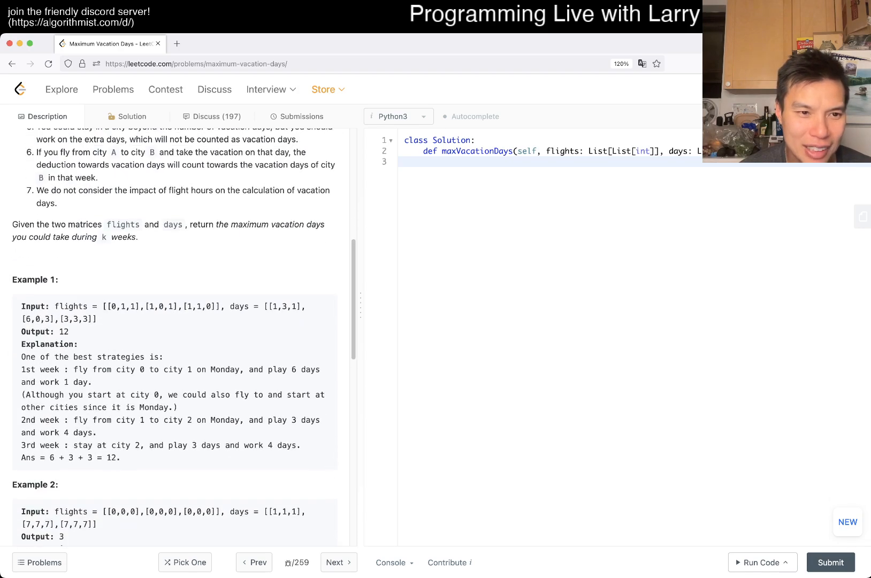
pyautogui.scroll(-3)
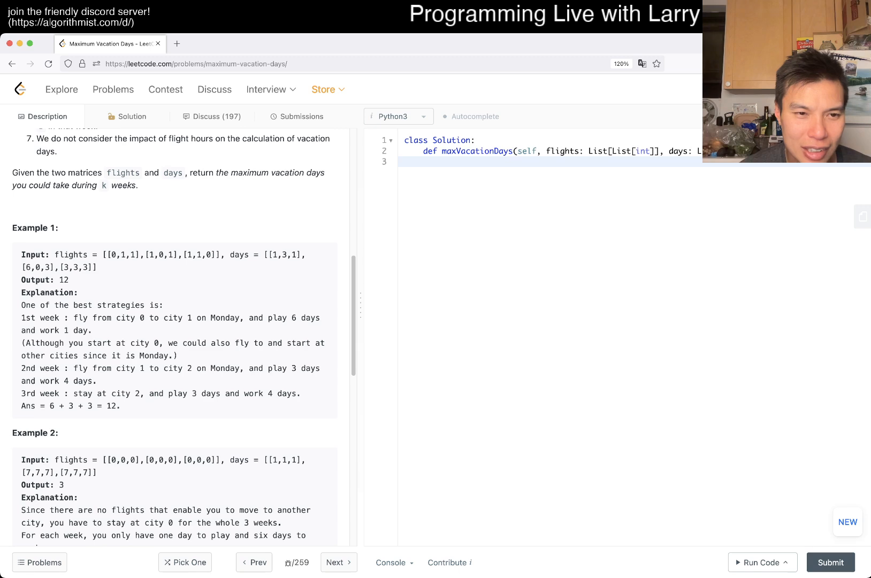
pyautogui.scroll(-3)
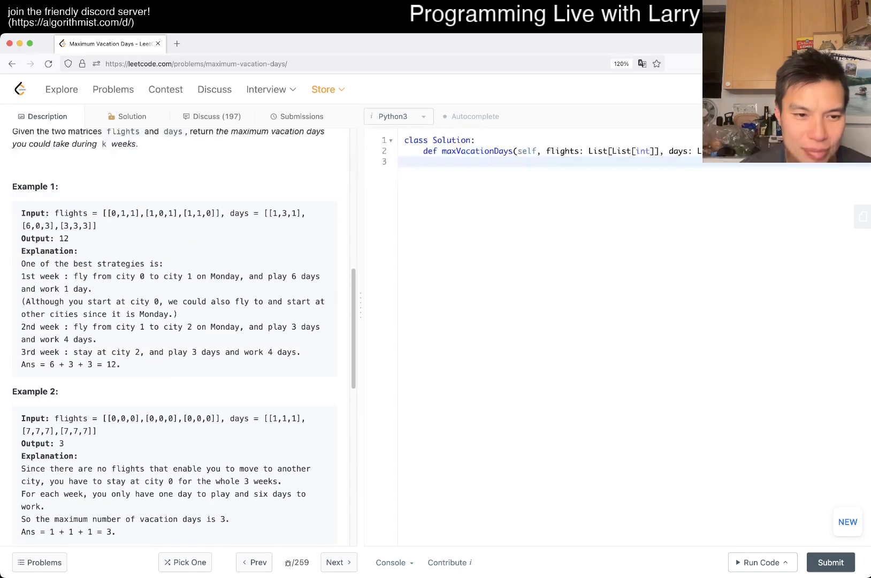
# Read through Example 3 and the constraints, then place the cursor below the maxVacationDays signature.
pyautogui.scroll(-3)
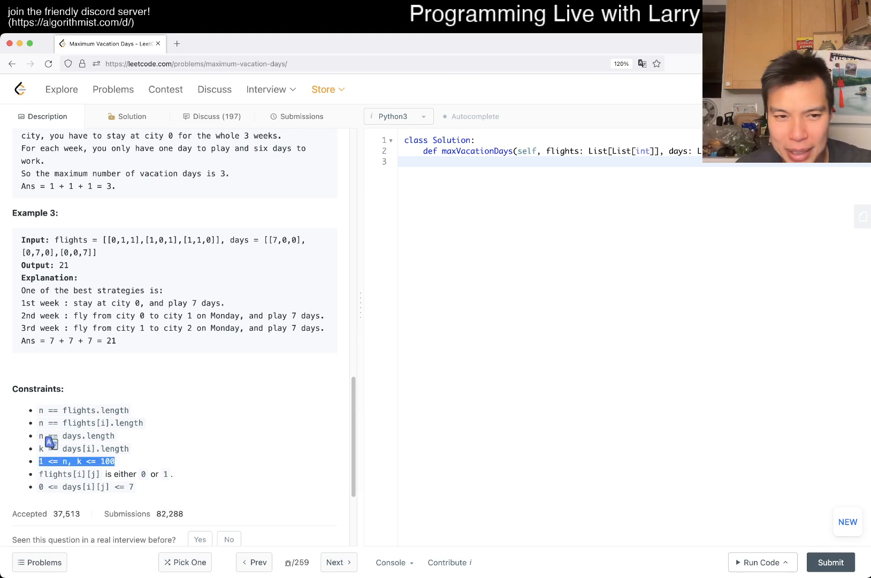
pyautogui.scroll(-3)
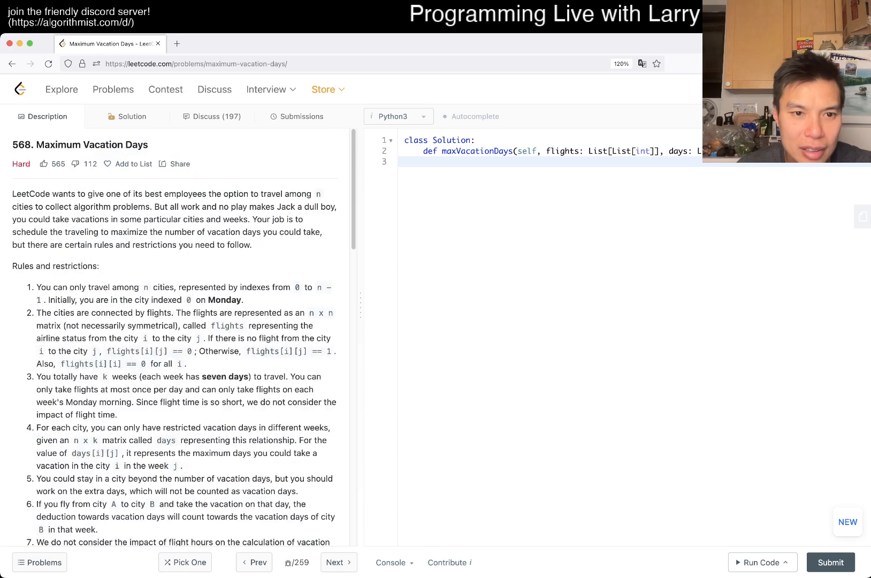
pyautogui.scroll(-3)
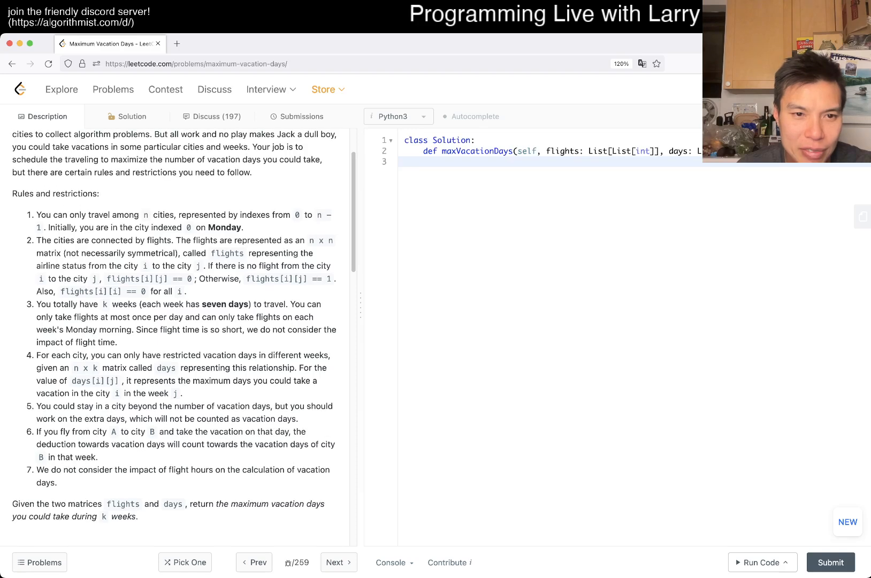
pyautogui.scroll(-3)
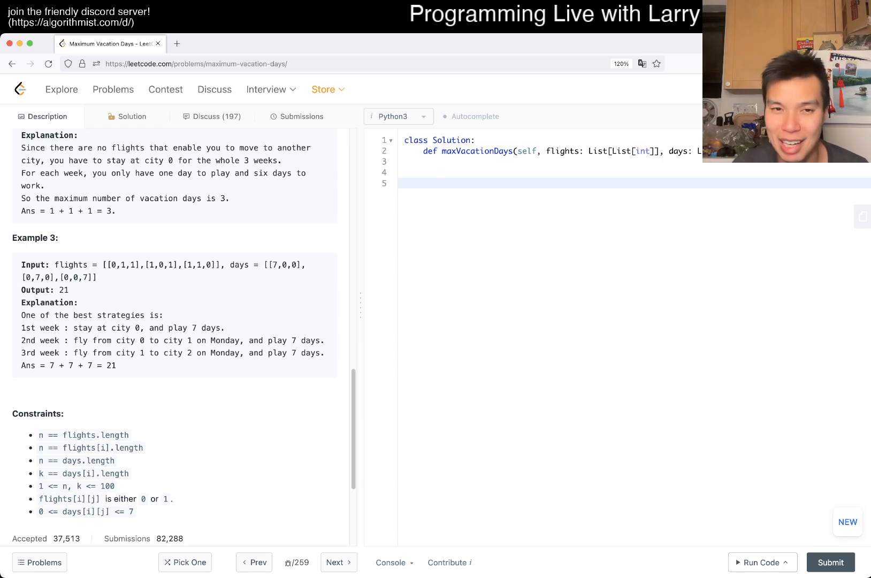
pyautogui.click(441, 184)
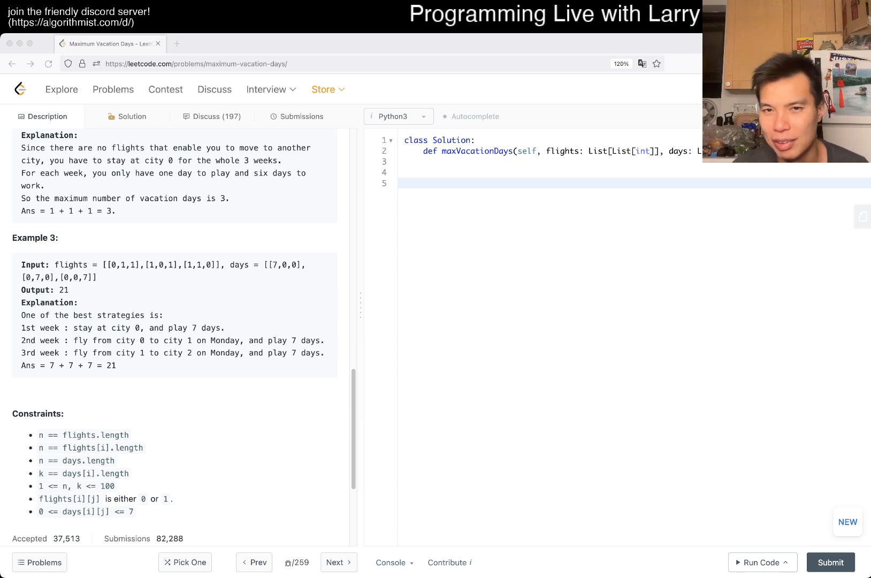
pyautogui.click(442, 183)
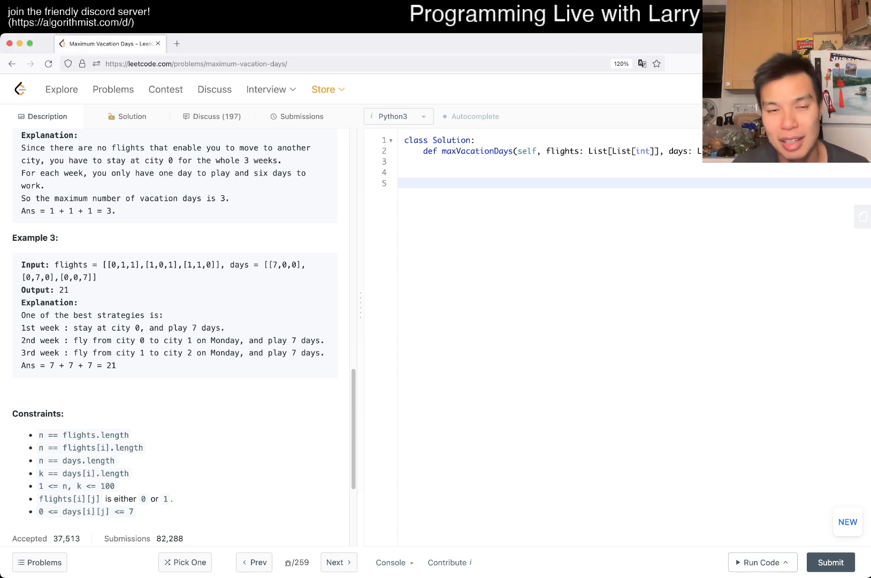
# Type the calculate(city, week) header with a '# which city' comment, plus N = len(flights).
pyautogui.write('def')
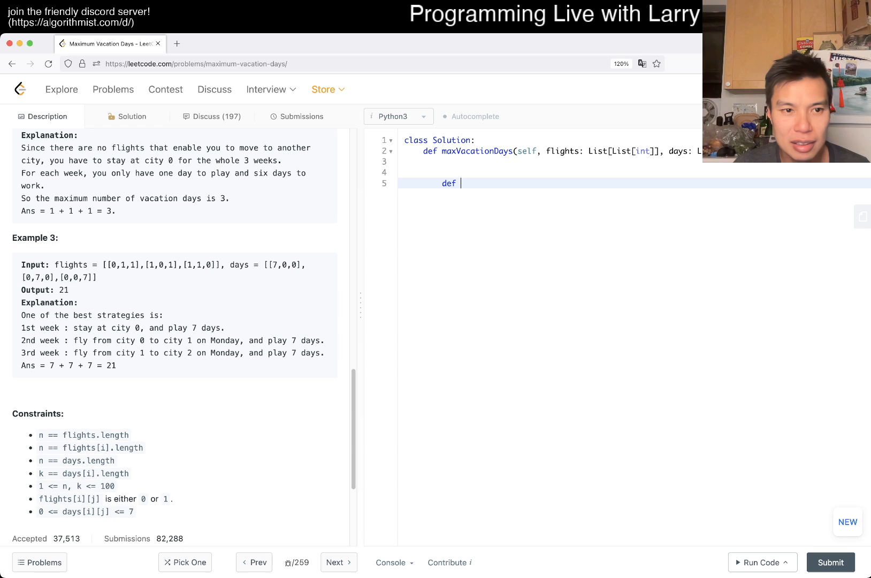
pyautogui.write('calculate()')
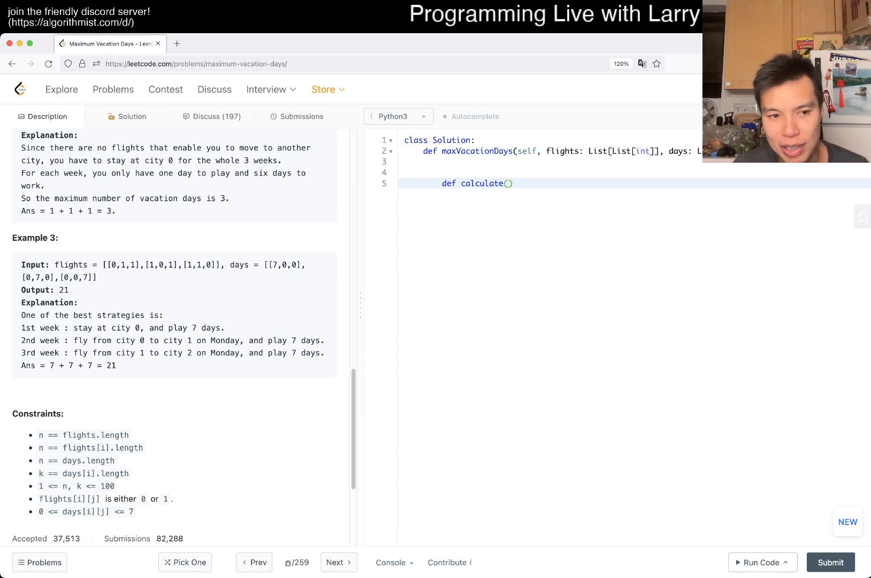
pyautogui.write('city,')
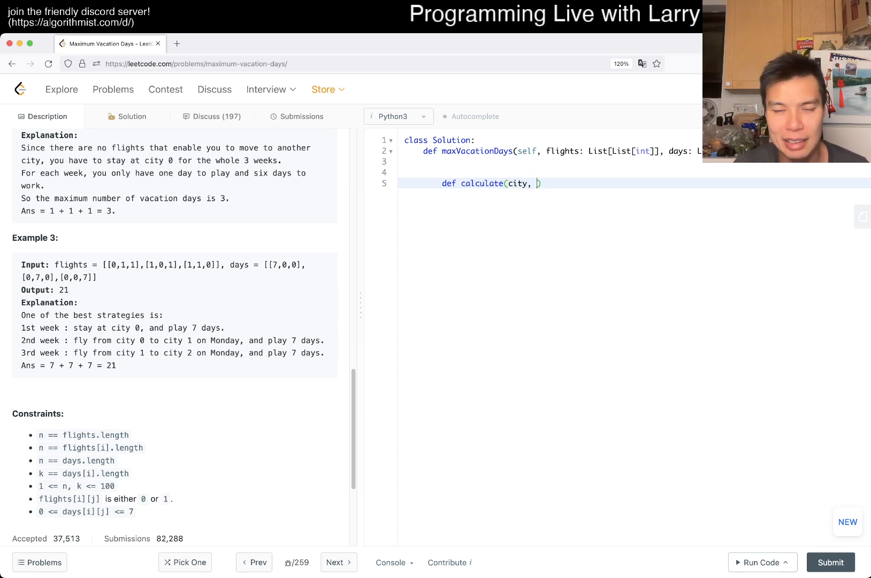
pyautogui.write('week):')
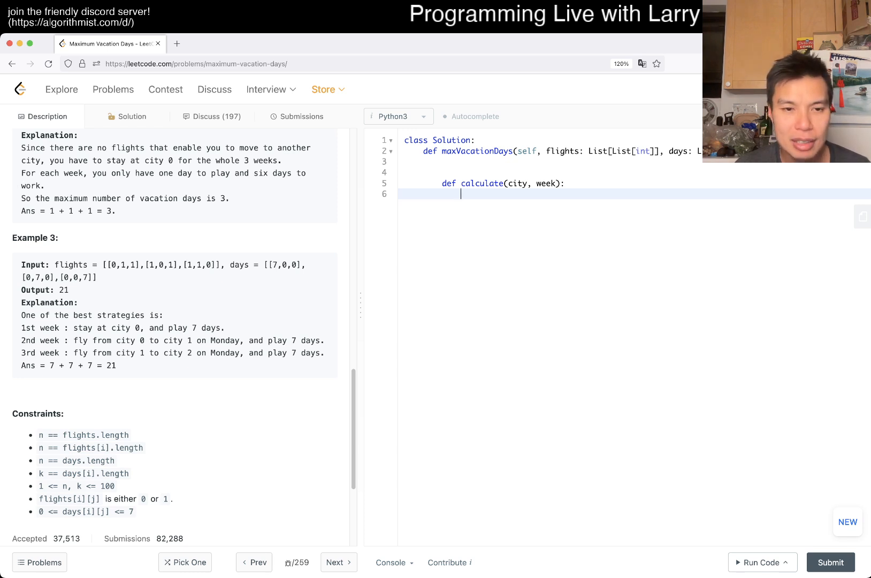
pyautogui.scroll(-3)
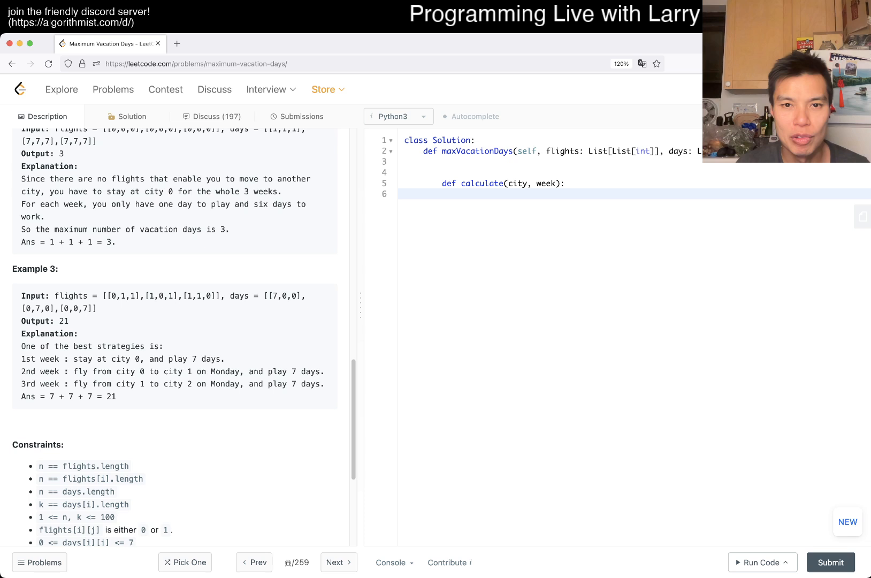
pyautogui.write('# which city do we go for this week')
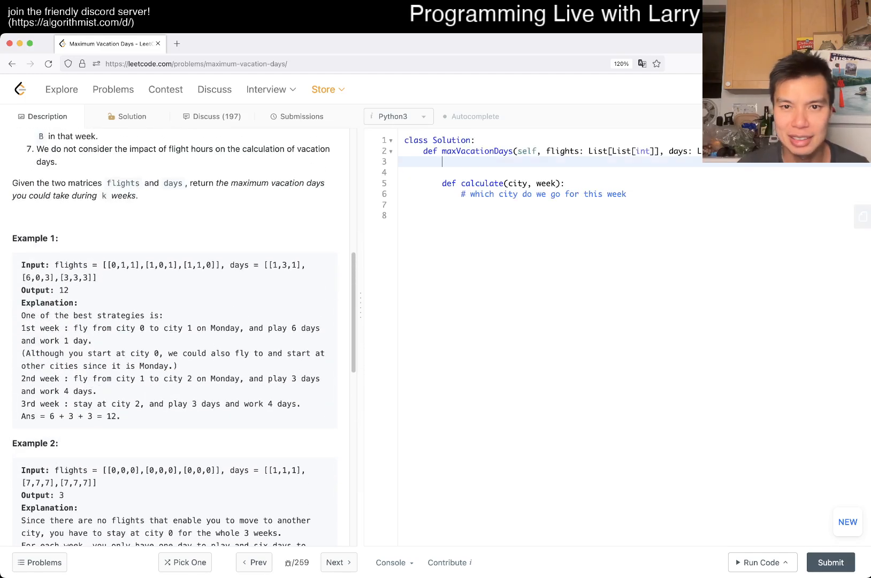
pyautogui.write('N = len(flights)')
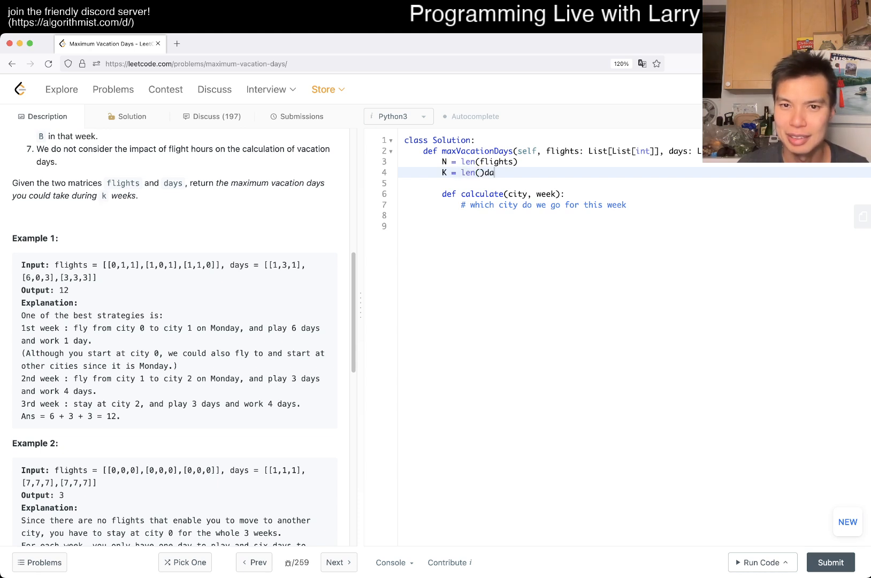
# Finish K = len(days), add the week == K base case returning 0, and loop over N cities.
pyautogui.write('days)')
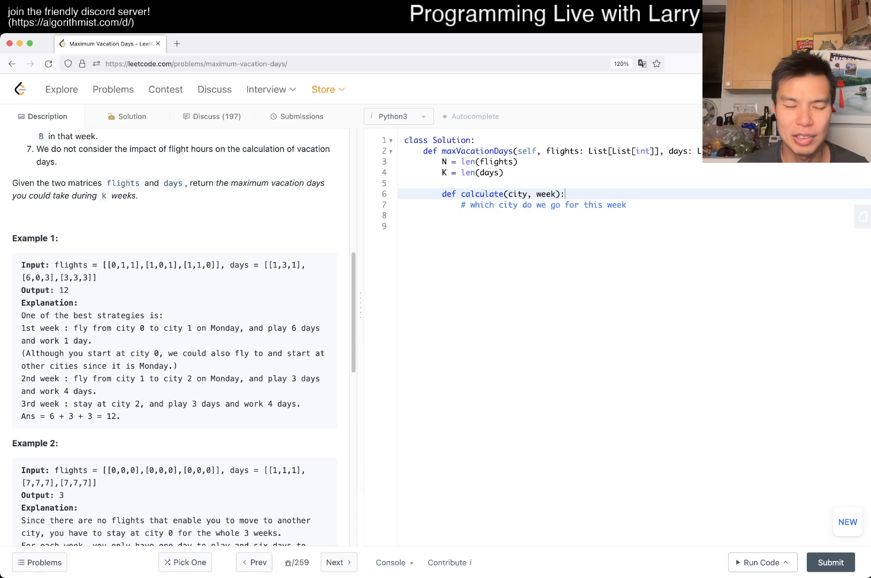
pyautogui.write('if week == K:')
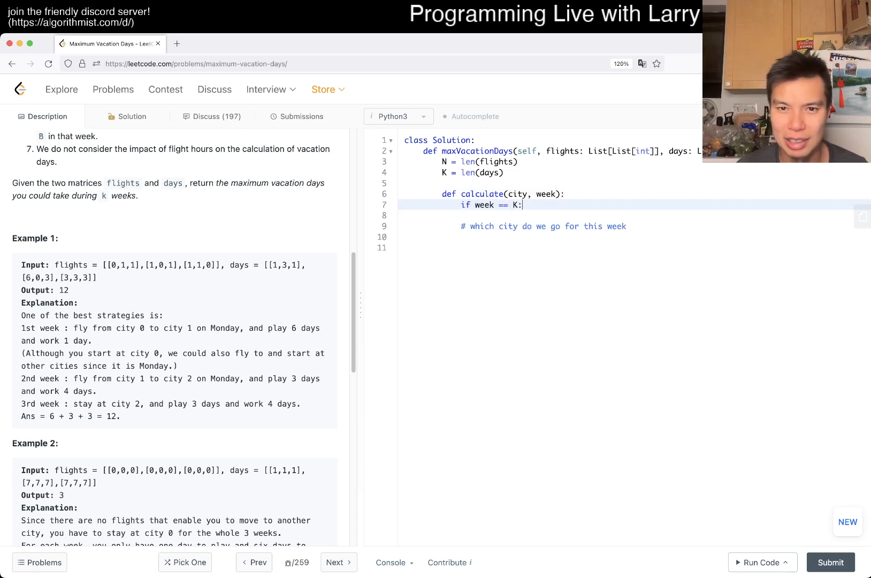
pyautogui.write('return 0')
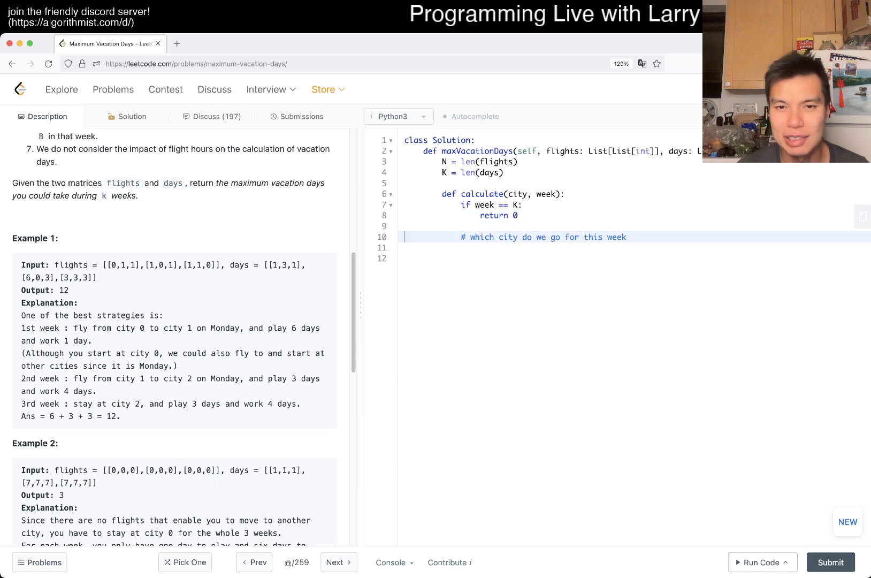
pyautogui.write('for')
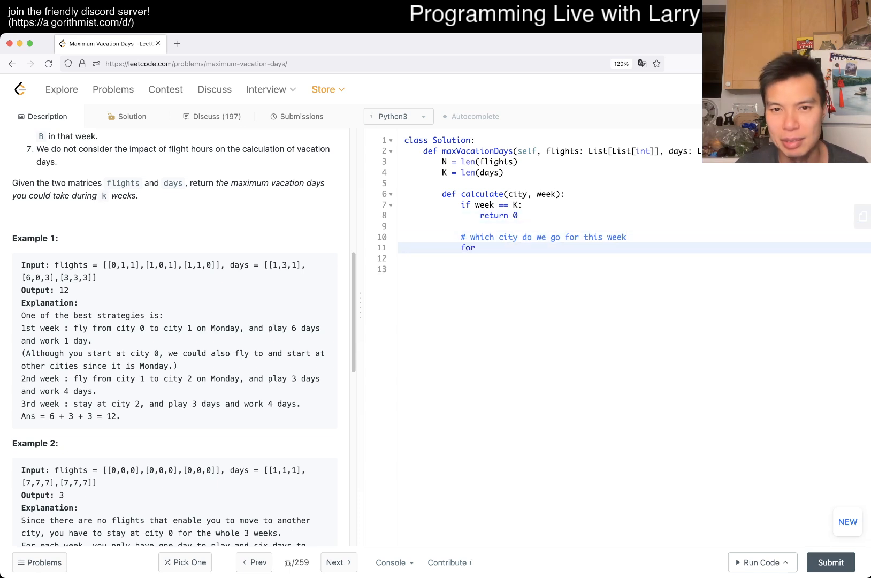
pyautogui.write('i in range(N):')
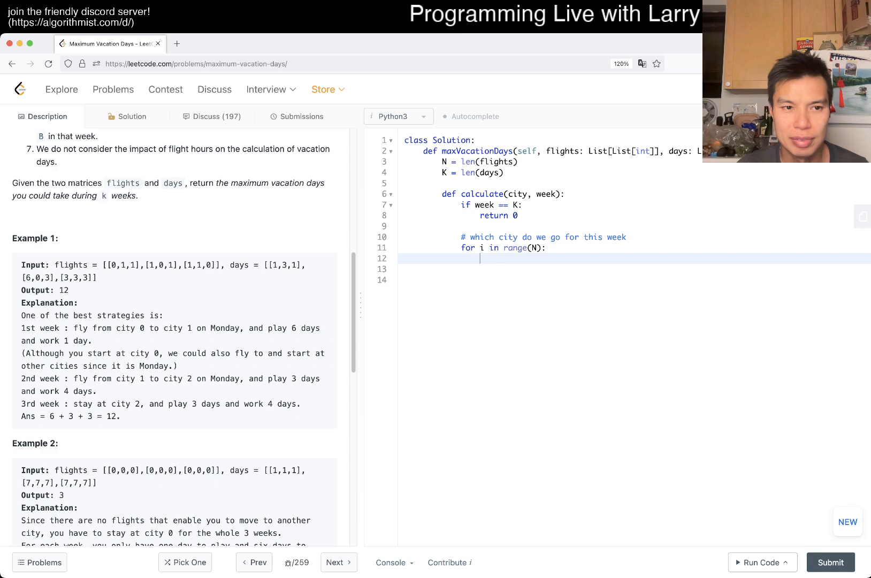
pyautogui.write('if')
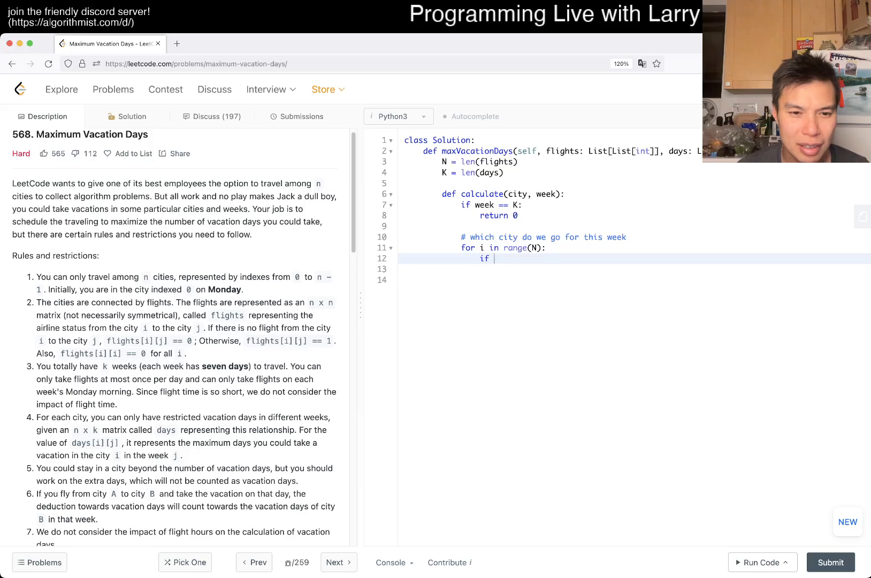
pyautogui.scroll(-3)
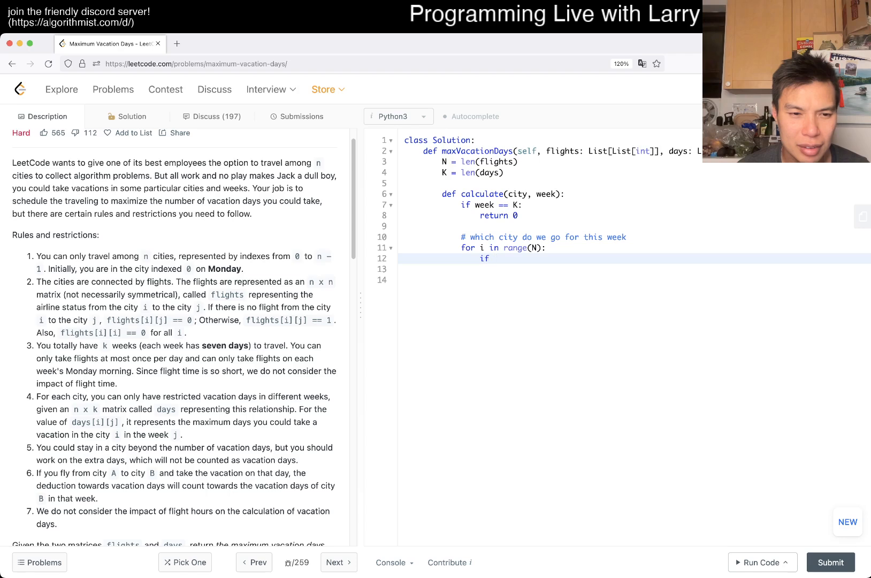
pyautogui.moveTo(37, 448); pyautogui.dragTo(298, 460)
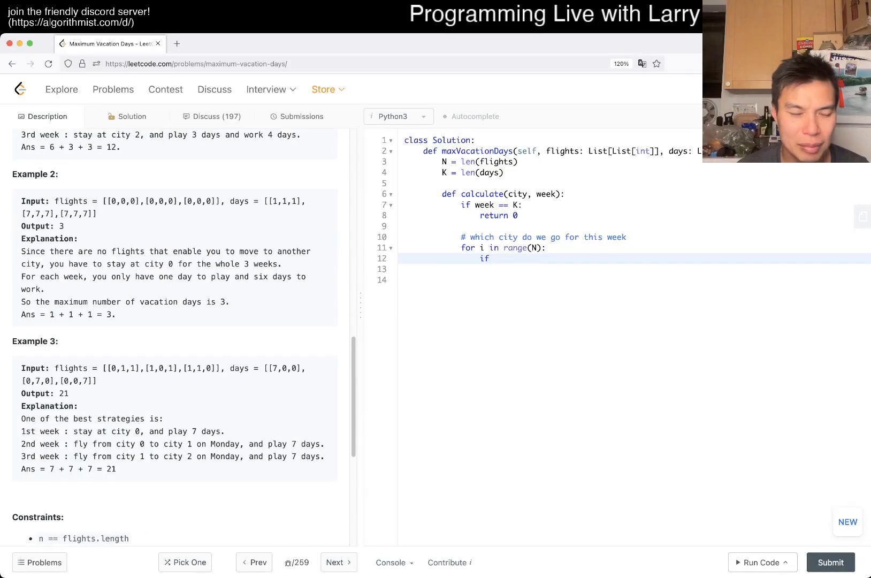
pyautogui.scroll(-3)
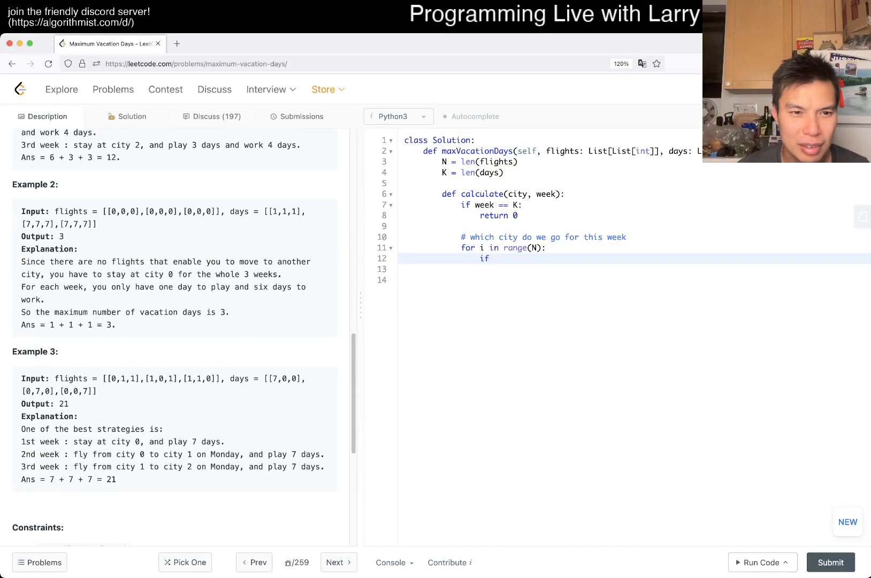
pyautogui.moveTo(22, 262); pyautogui.dragTo(287, 262)
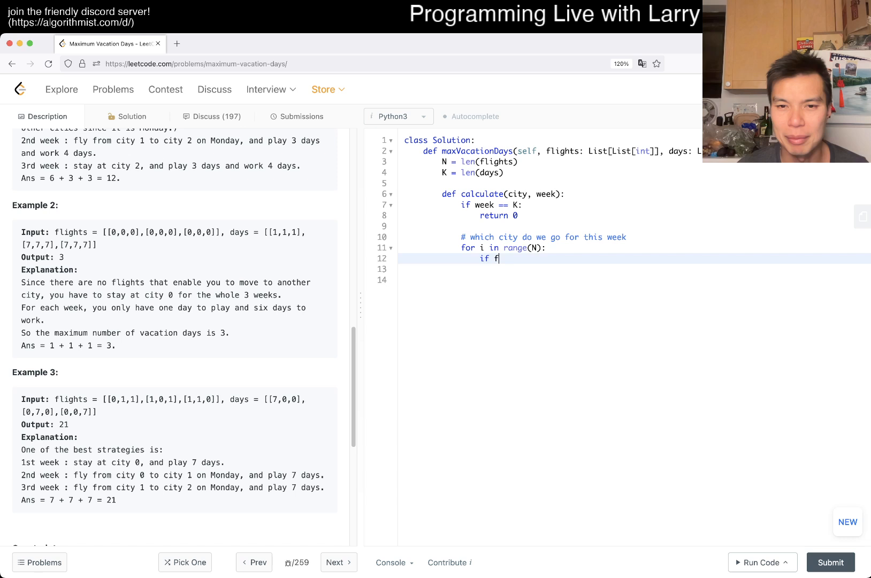
# Set best to the stay option: calculate(city, week + 1) + days[city][week].
pyautogui.write('lights[i]')
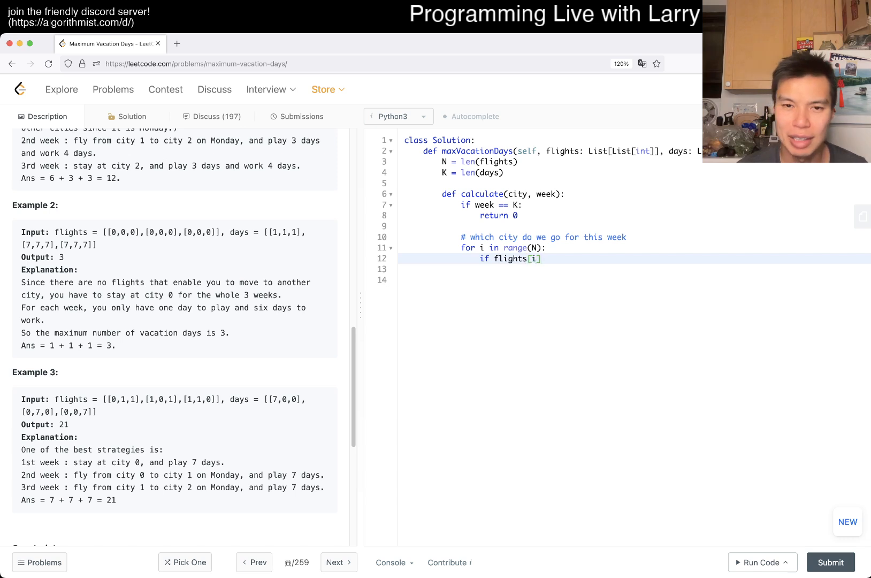
pyautogui.write('best =')
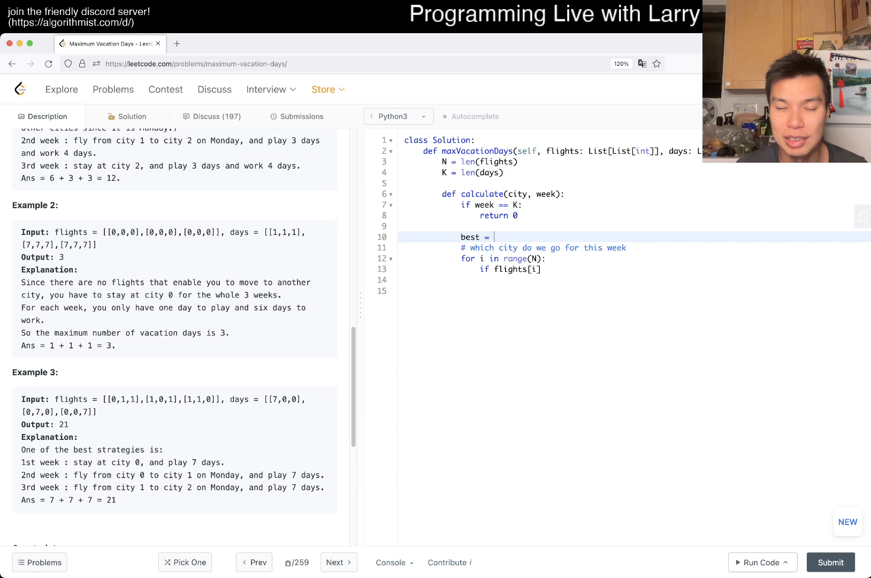
pyautogui.write('calculate()')
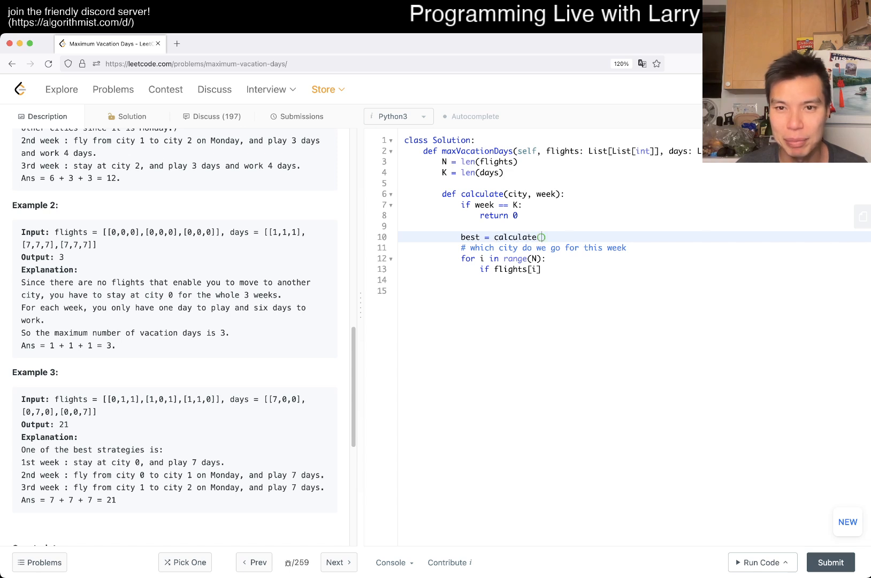
pyautogui.write('city, week + 1')
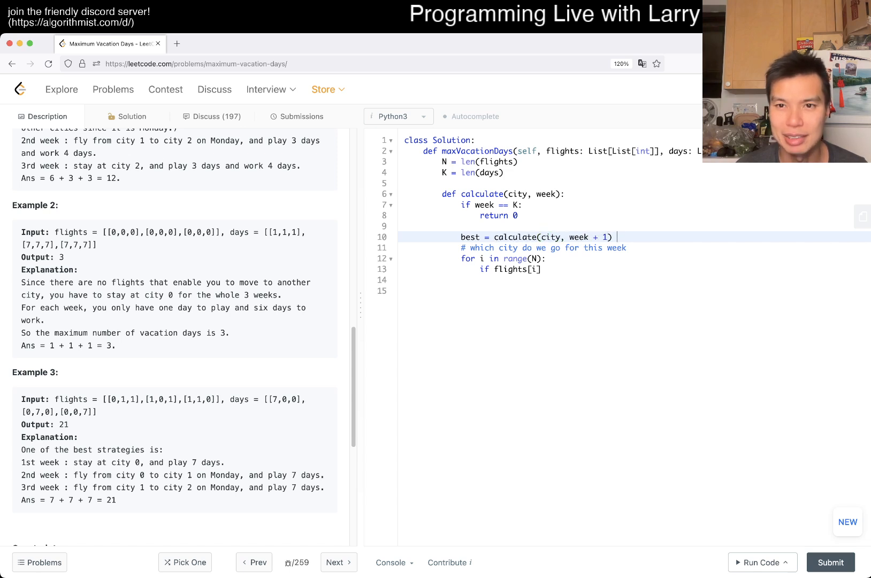
pyautogui.write('+ days[')
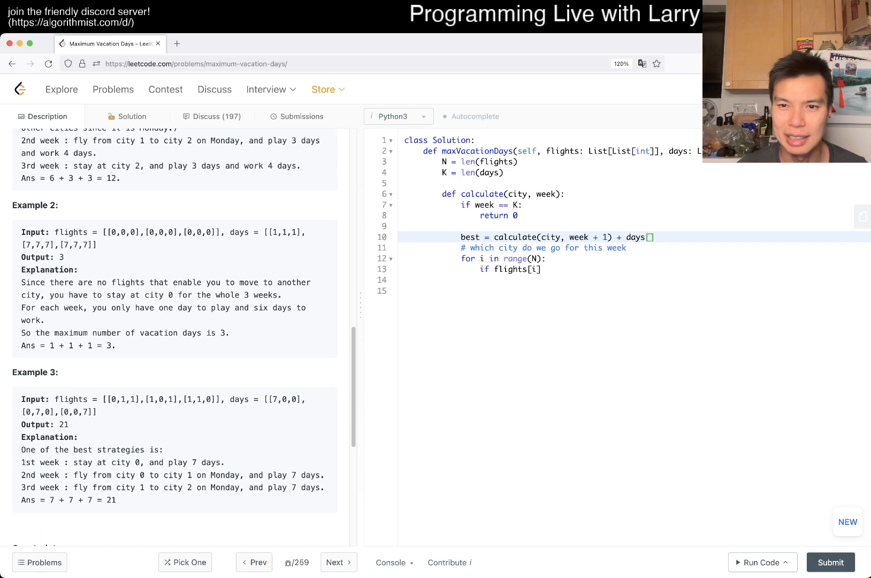
pyautogui.write('[city][week]')
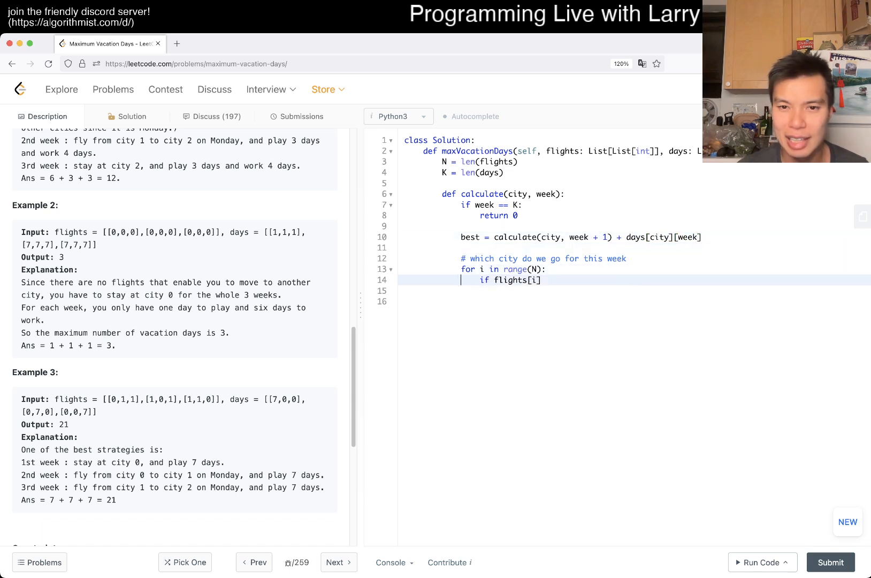
# For cities with flights[city][i] == 1, update best using calculate(i, week + 1), then return best.
pyautogui.write('[]')
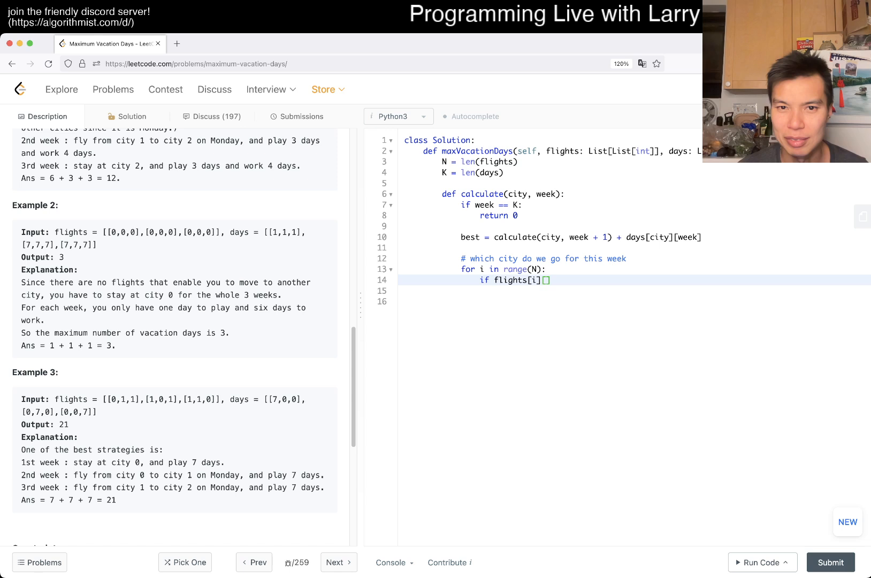
pyautogui.write('cityi')
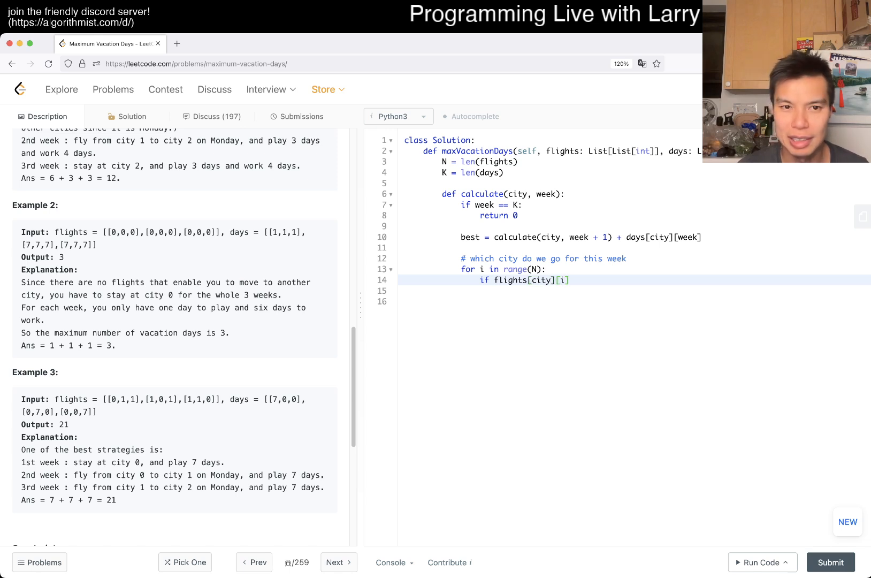
pyautogui.write('== 1:')
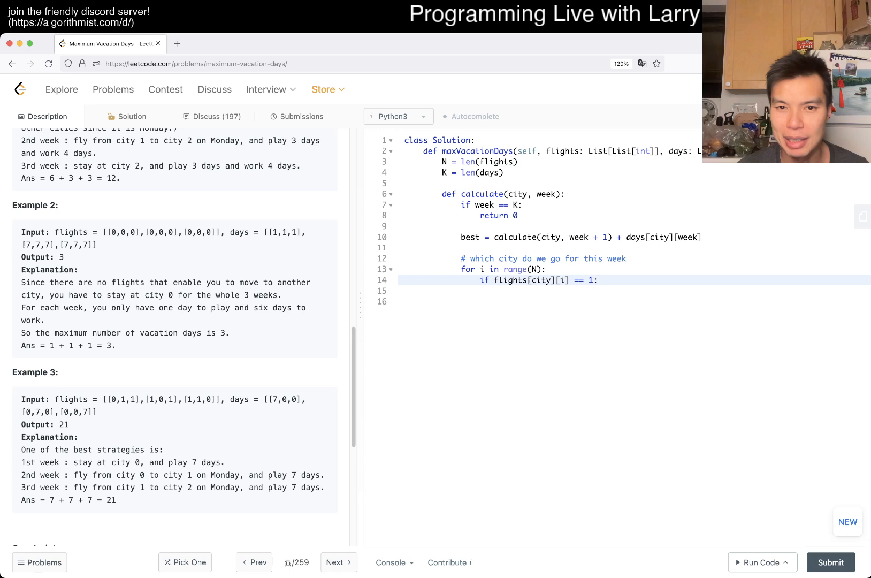
pyautogui.write('best = mi')
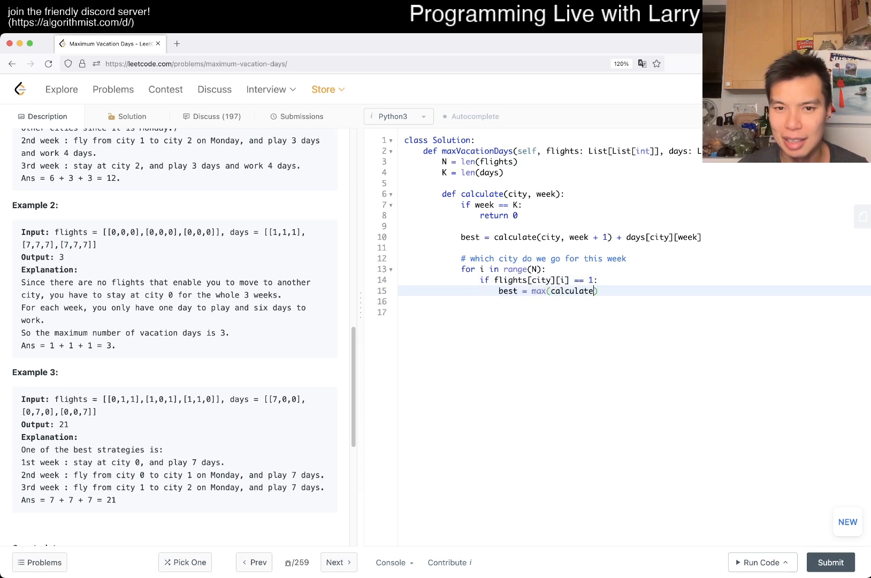
pyautogui.write('i, week + 1')
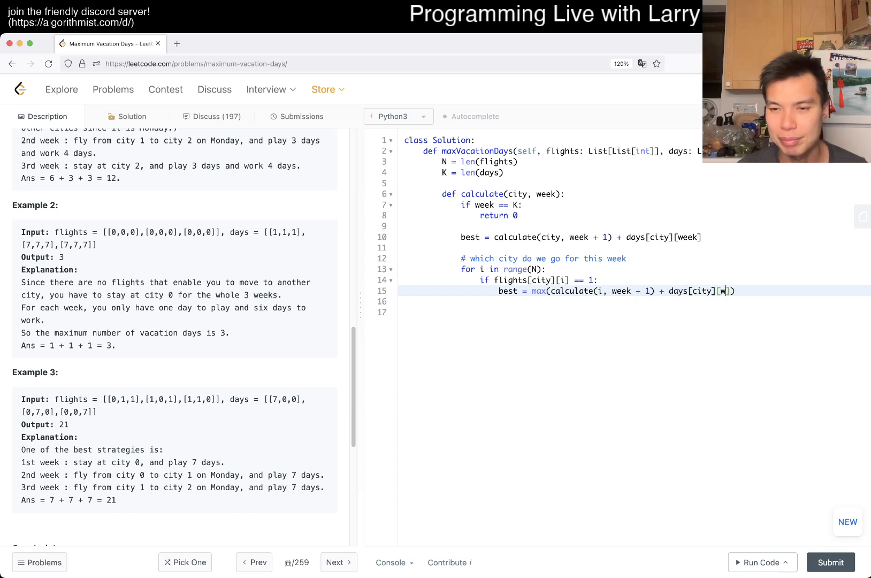
pyautogui.write('ee')
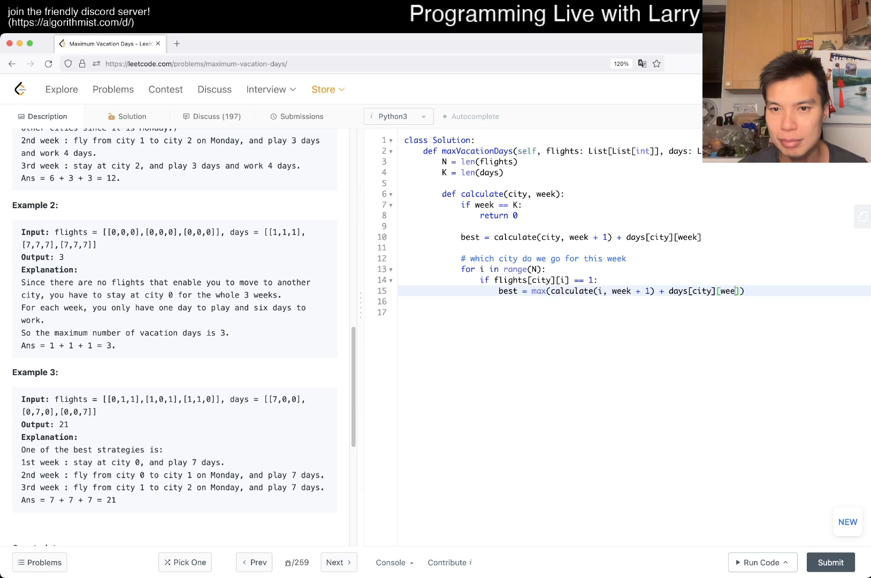
pyautogui.write('k')
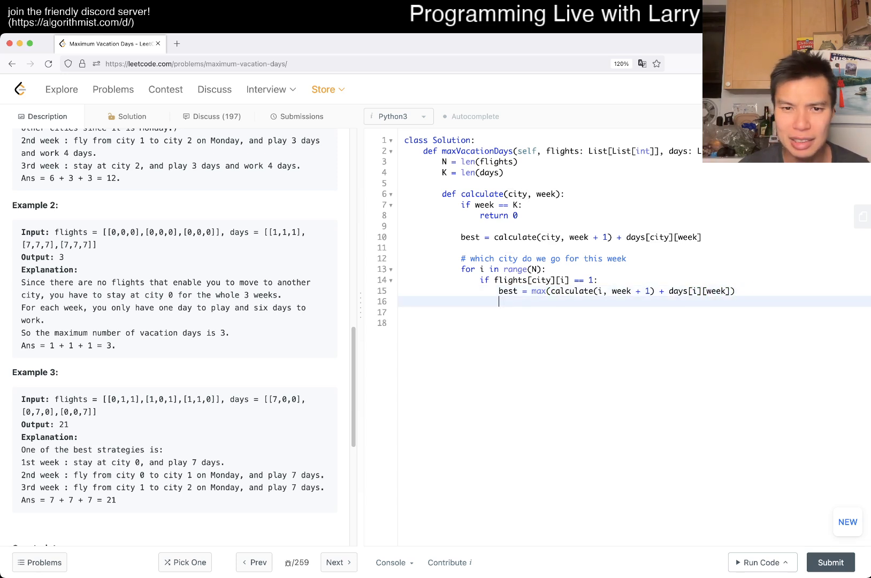
pyautogui.write('return best')
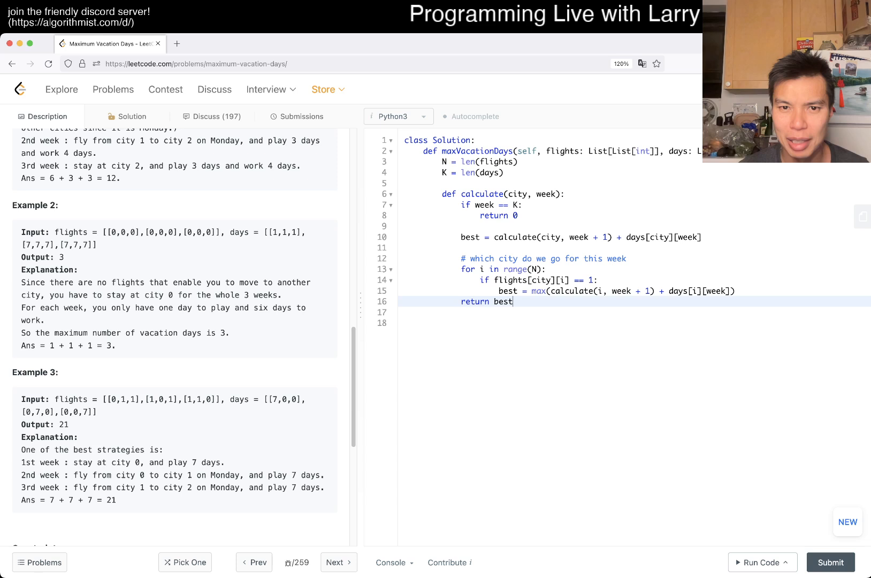
pyautogui.press('enter')
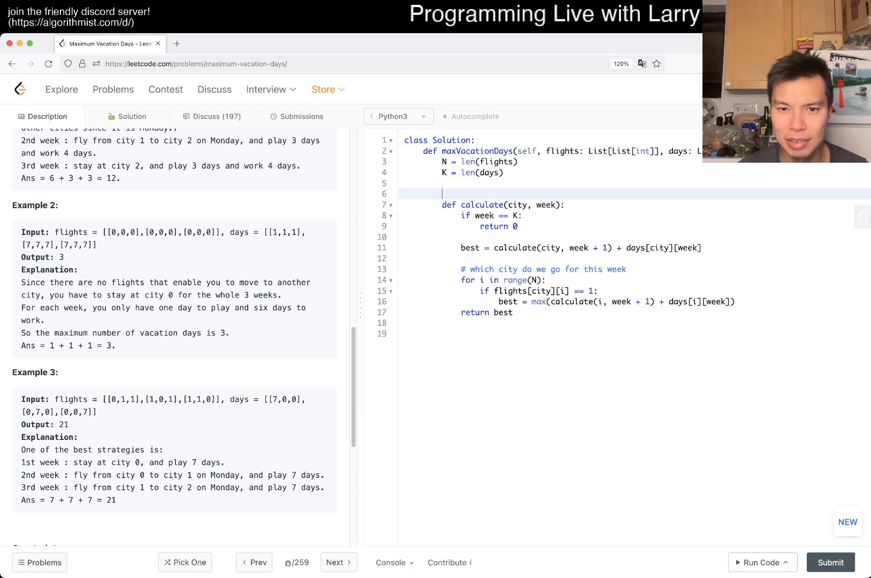
pyautogui.write('@cache')
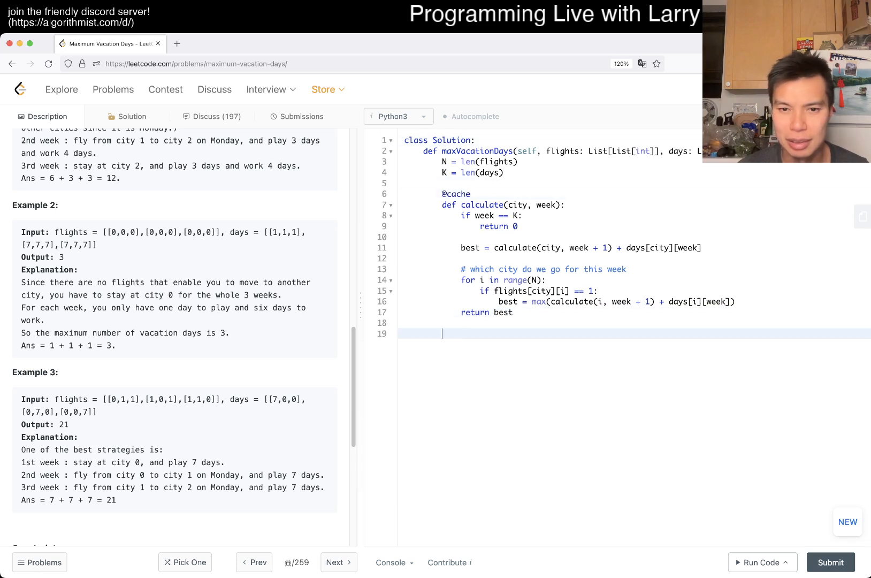
pyautogui.write('return calculate(0)')
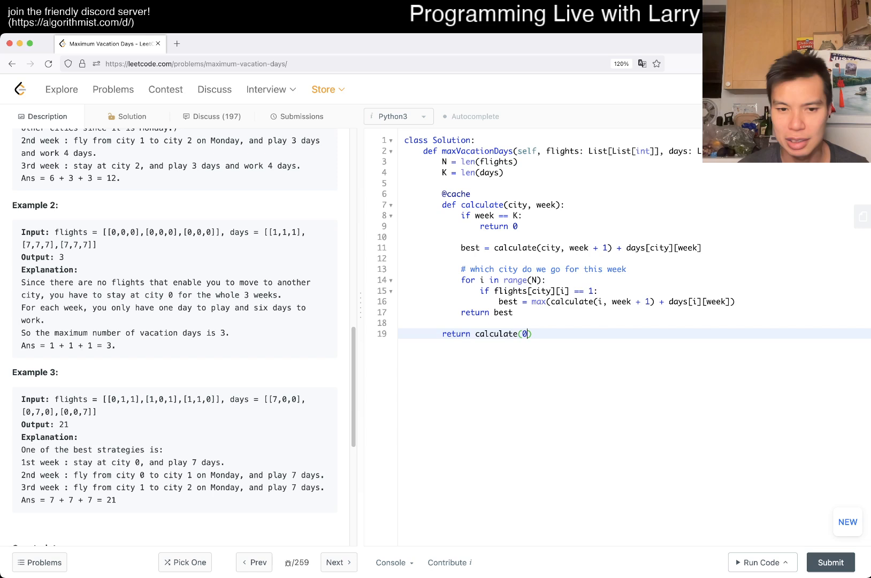
pyautogui.write(', 0')
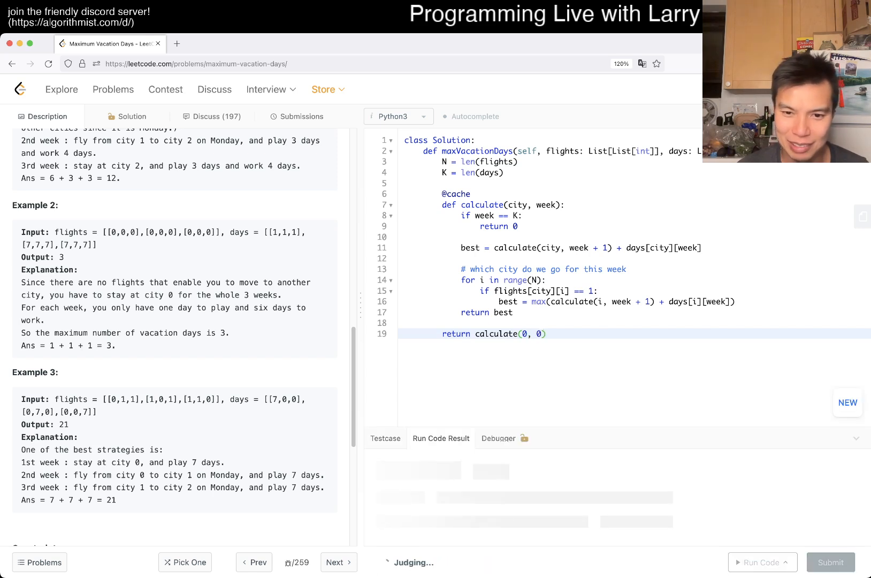
# Change the max call to max(best, calculate(...)) and submit the solution.
pyautogui.click(762, 562)
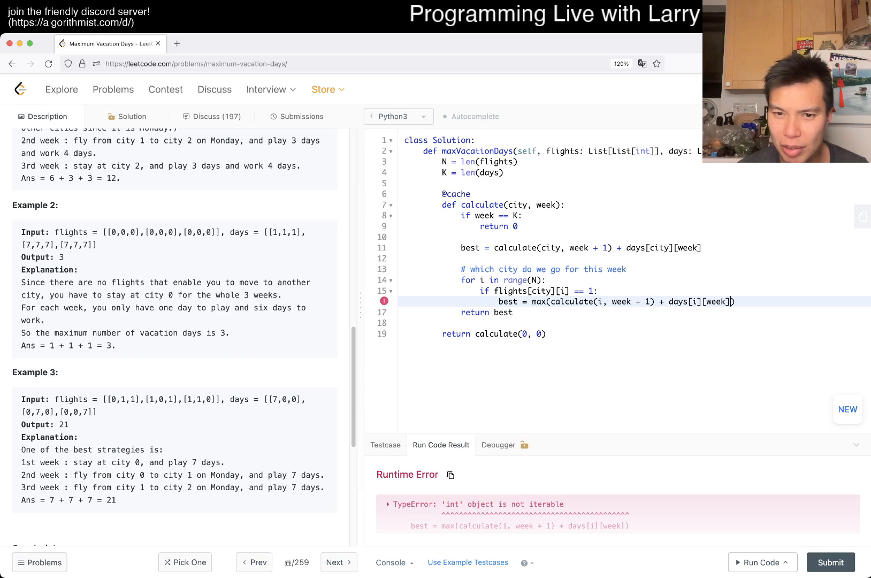
pyautogui.write('best,')
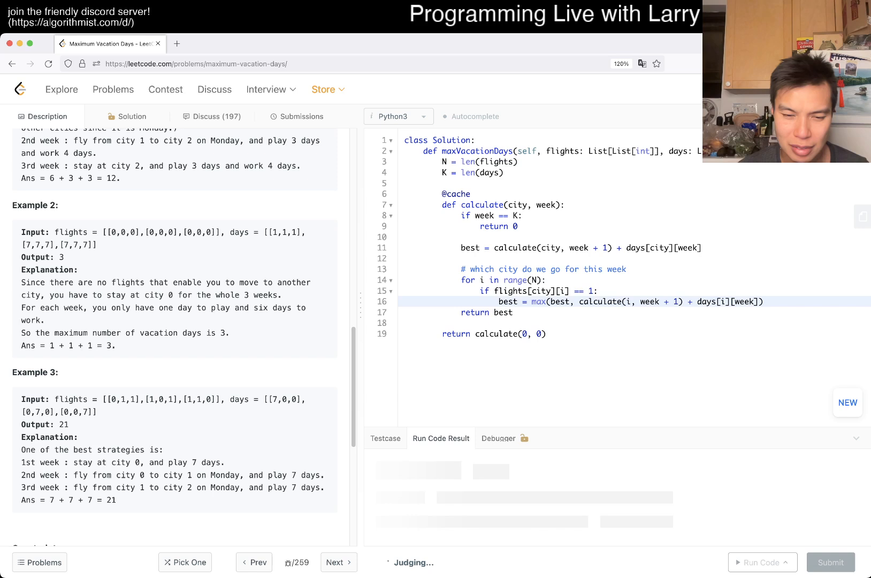
pyautogui.click(762, 562)
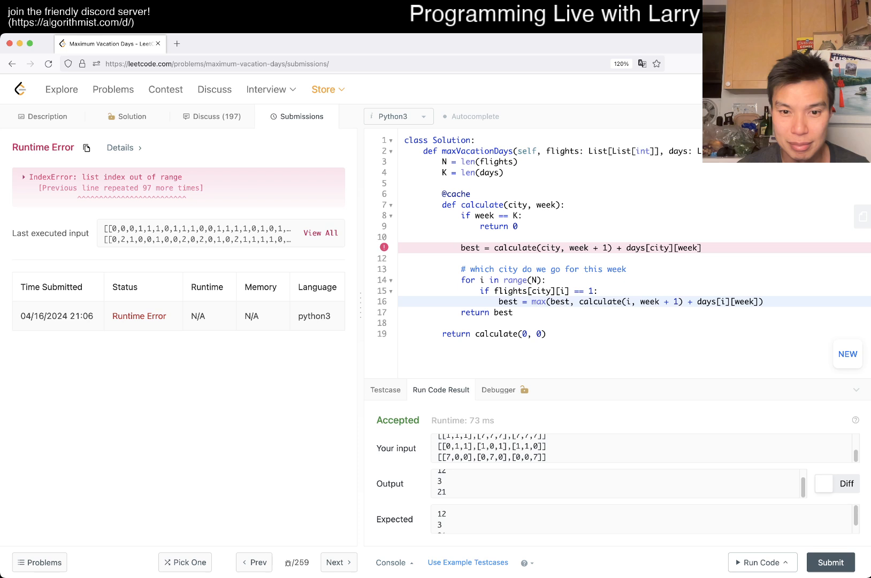
# Inspect the IndexError, change K to len(days[0]), add a test case, run and resubmit.
pyautogui.click(25, 177)
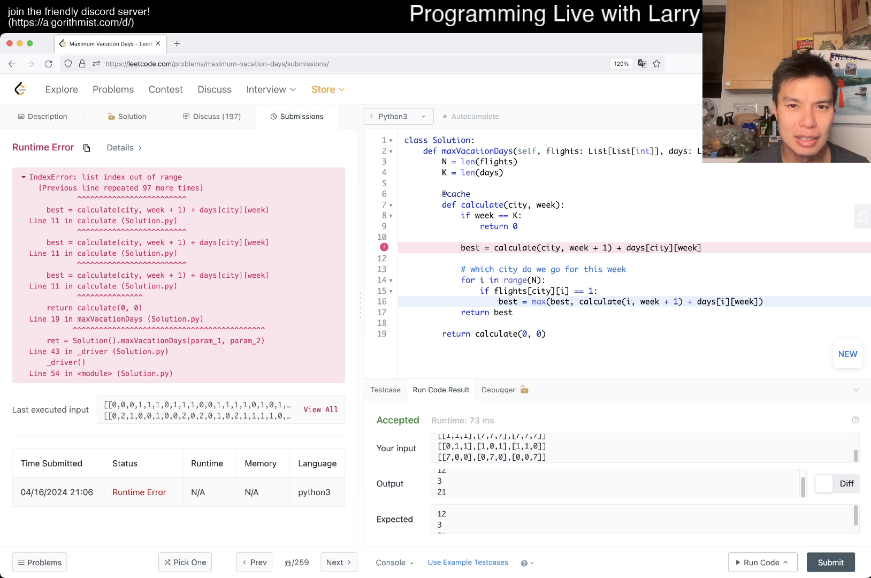
pyautogui.write('[0]')
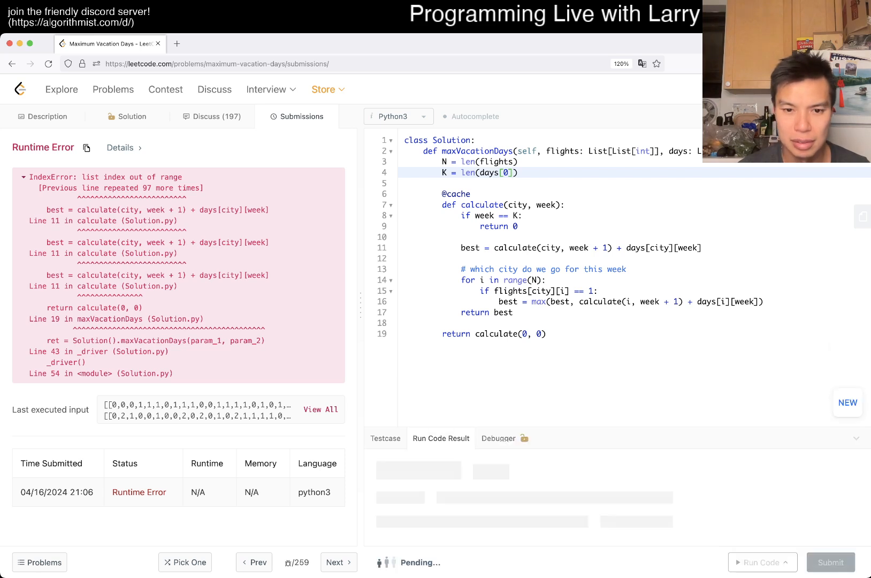
pyautogui.click(762, 562)
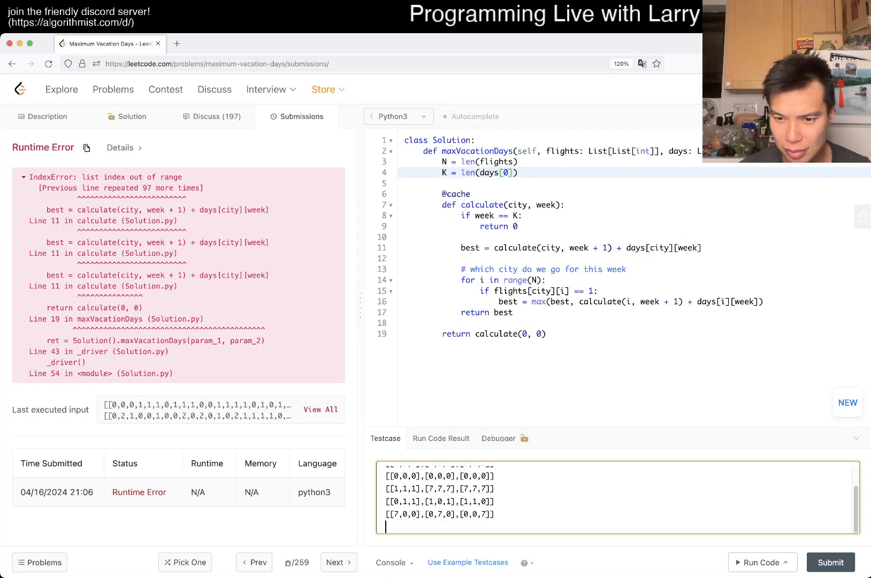
pyautogui.click(762, 562)
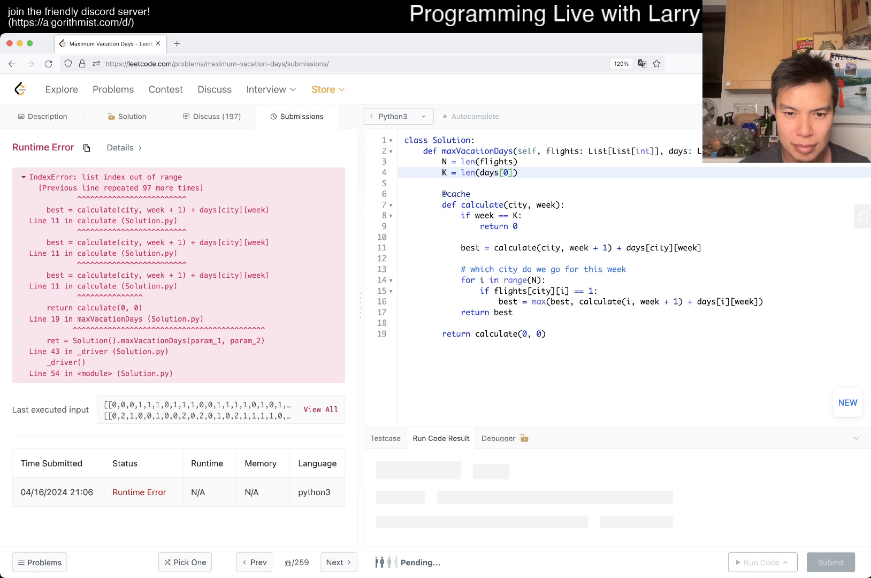
pyautogui.click(758, 562)
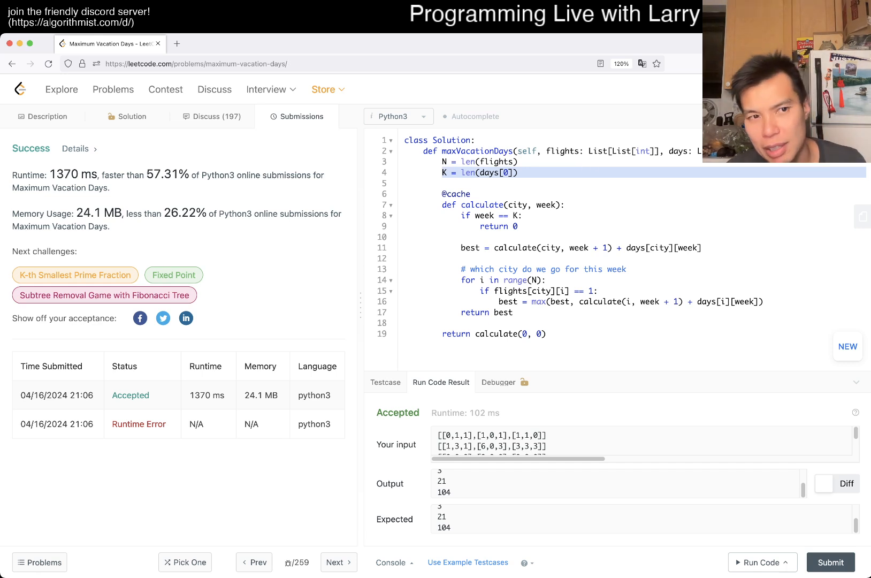
# Comment the helper with city and week ranges, O(N^2 * K) time and O(N * K) space.
pyautogui.click(43, 116)
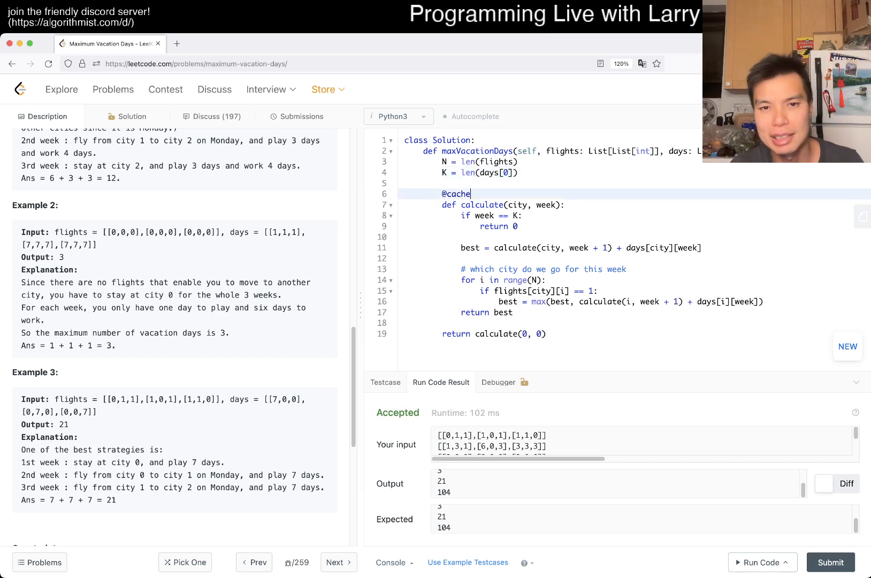
pyautogui.write('# city -> 0 to N')
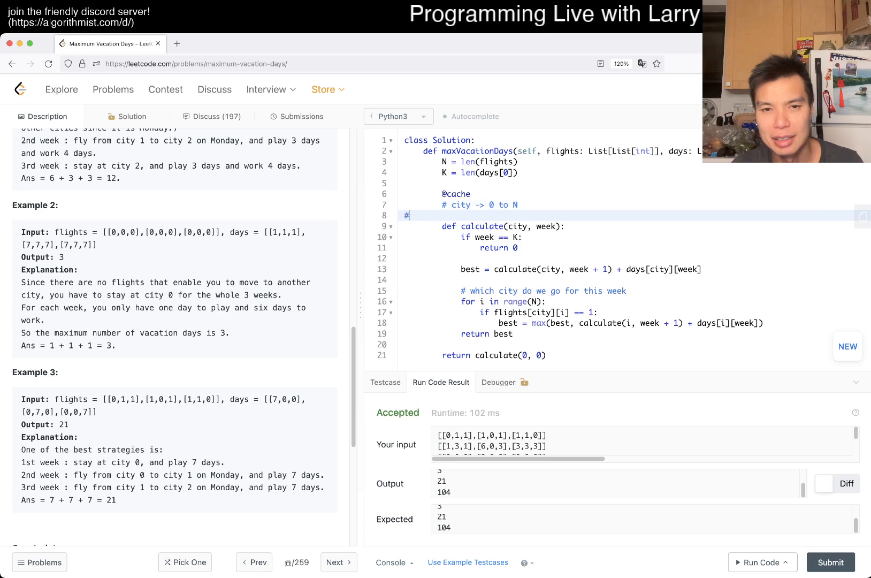
pyautogui.write('week -> 0 to K')
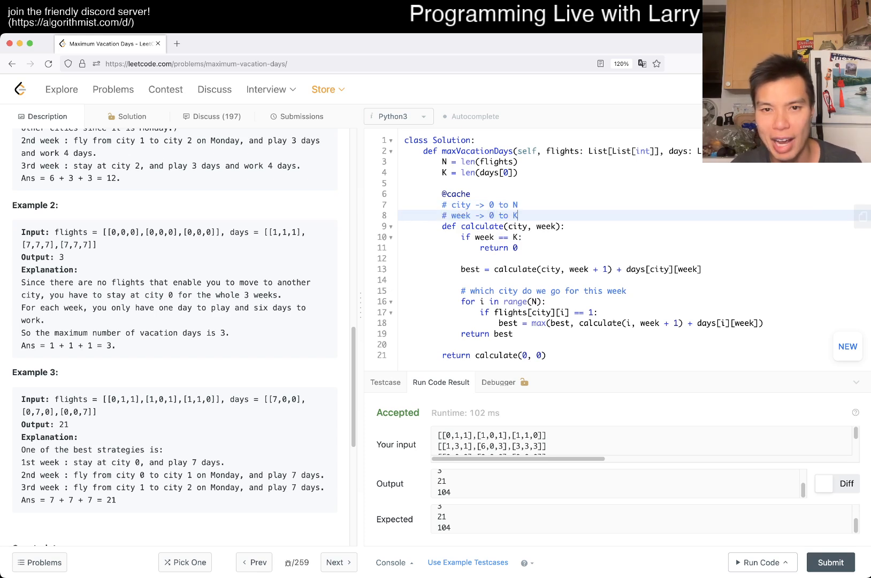
pyautogui.write('#')
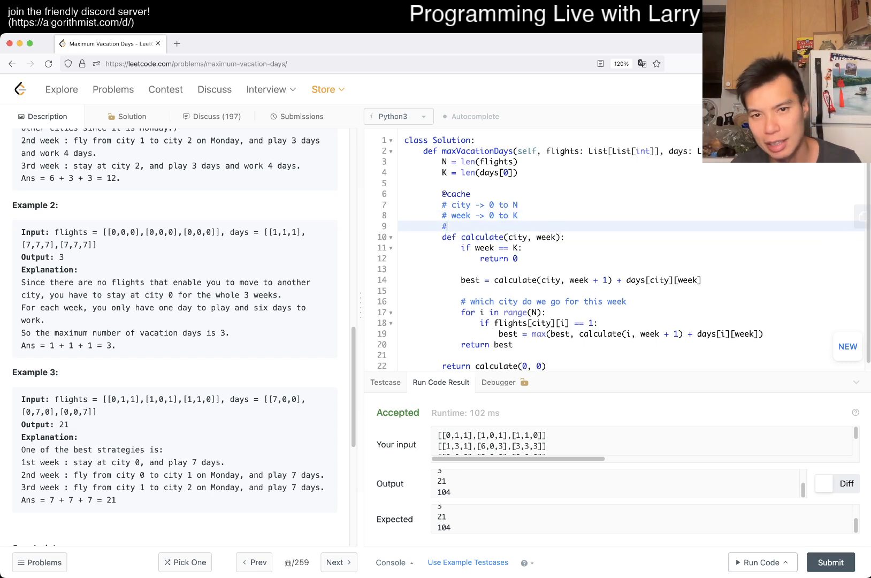
pyautogui.write('O(N *K)')
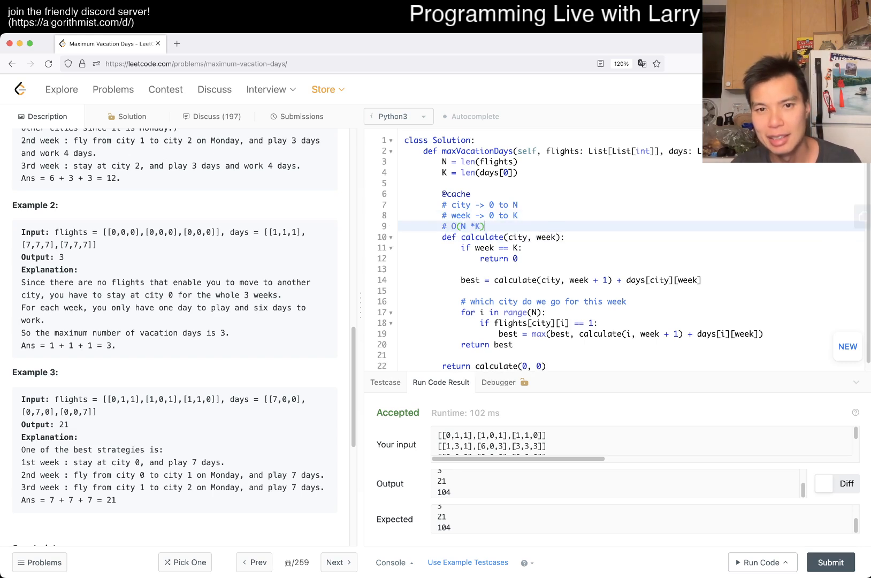
pyautogui.write('number of')
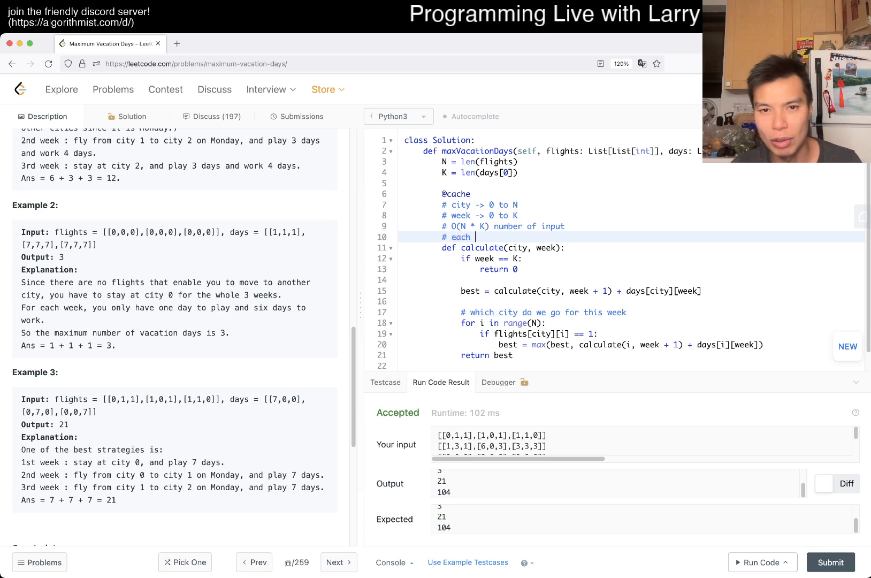
pyautogui.write('input takes O(N) time')
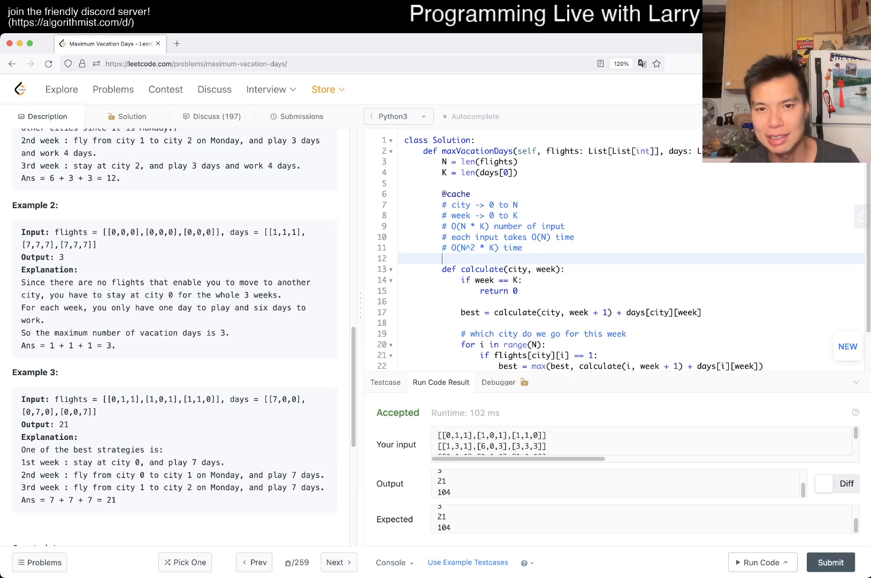
pyautogui.write('# O(N * K) space')
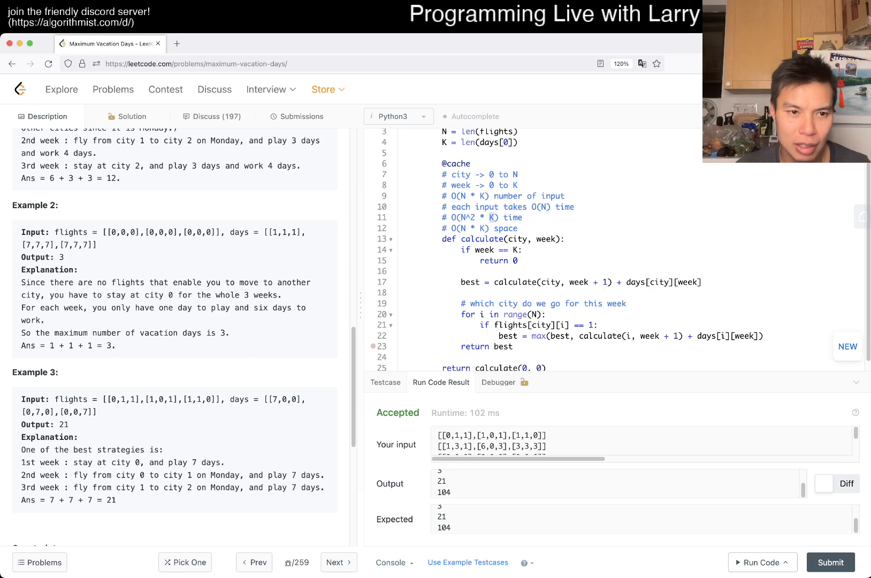
# Scroll the description and editor to review the full commented solution.
pyautogui.scroll(-3)
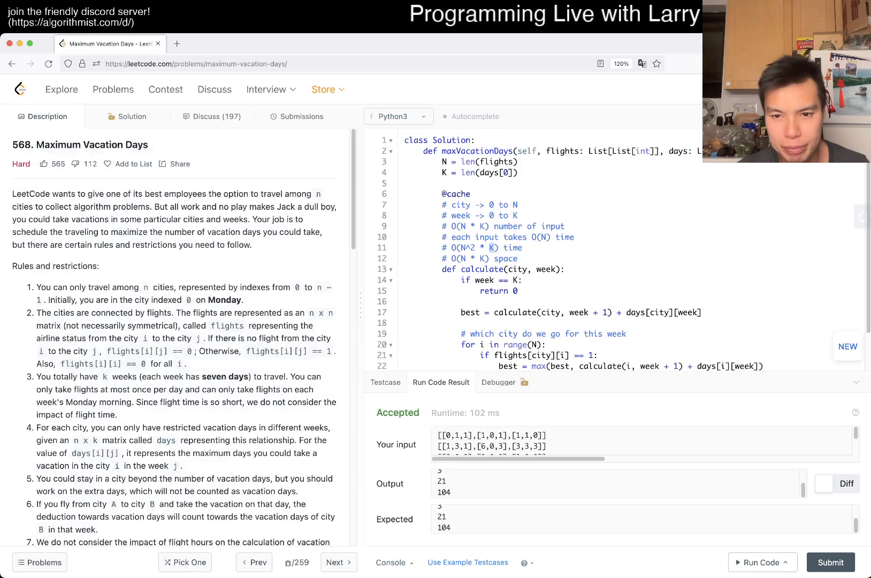
pyautogui.scroll(-3)
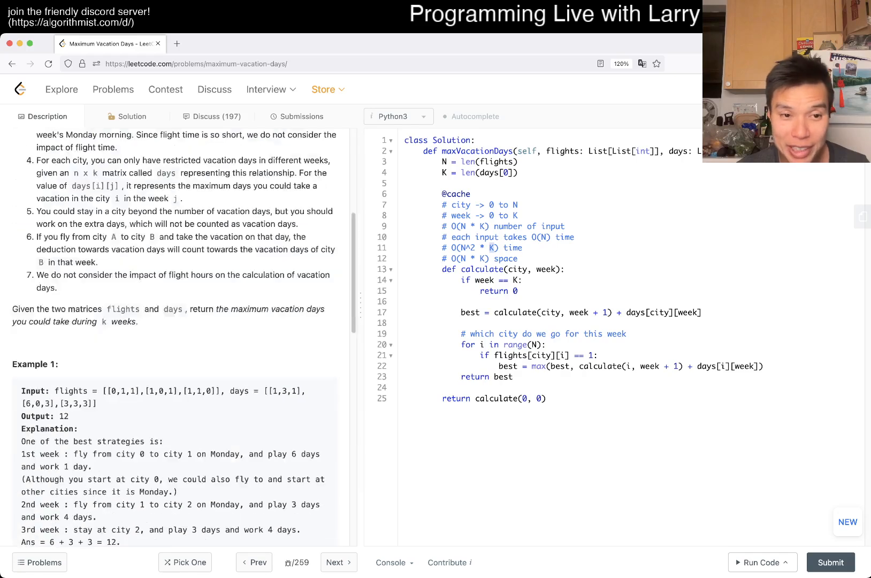